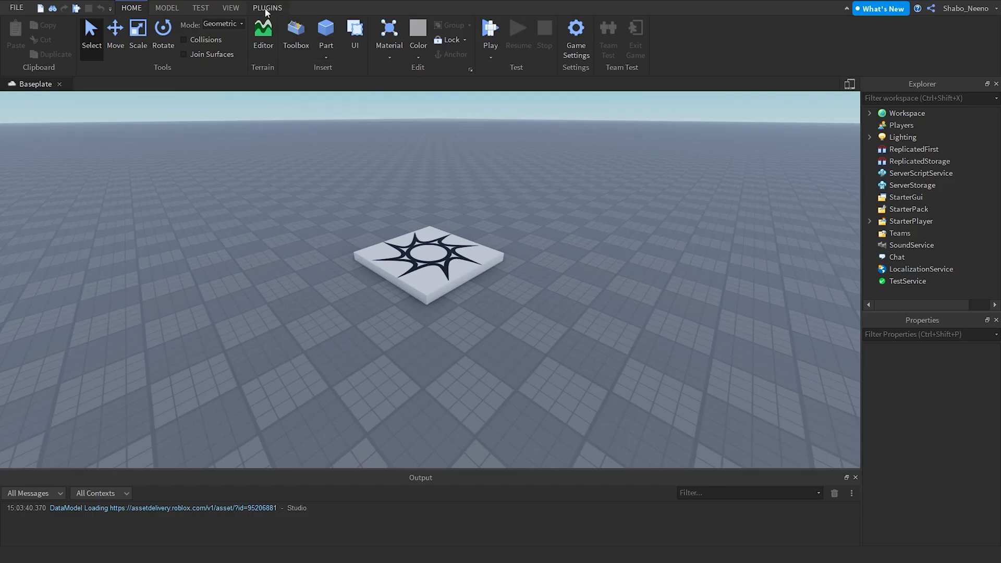
{"action": "mouse_move", "coordinate": [267, 133]}
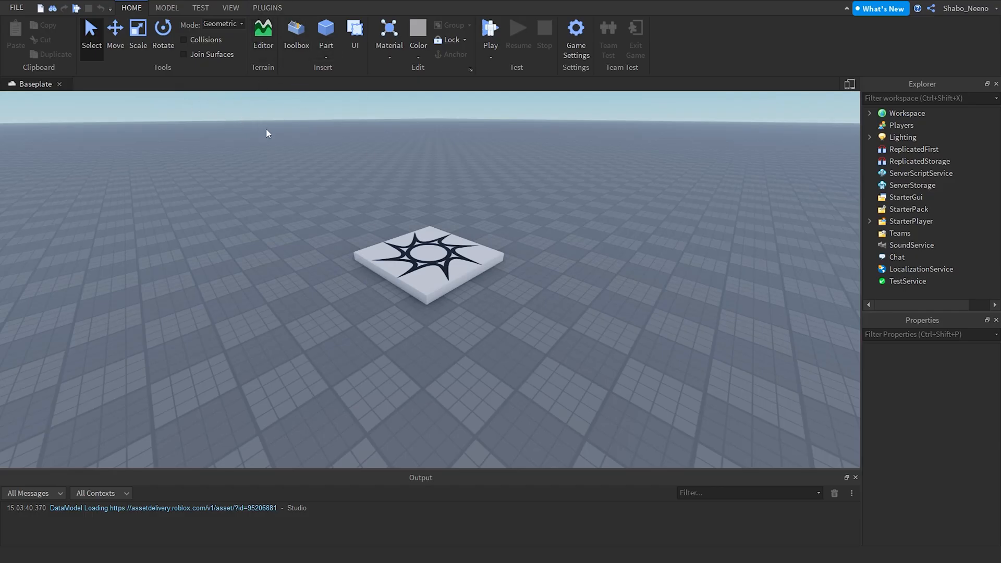
Step: Build an R6 block rig named Dummy using the Rig Builder plugin
{"action": "left_click", "coordinate": [266, 7]}
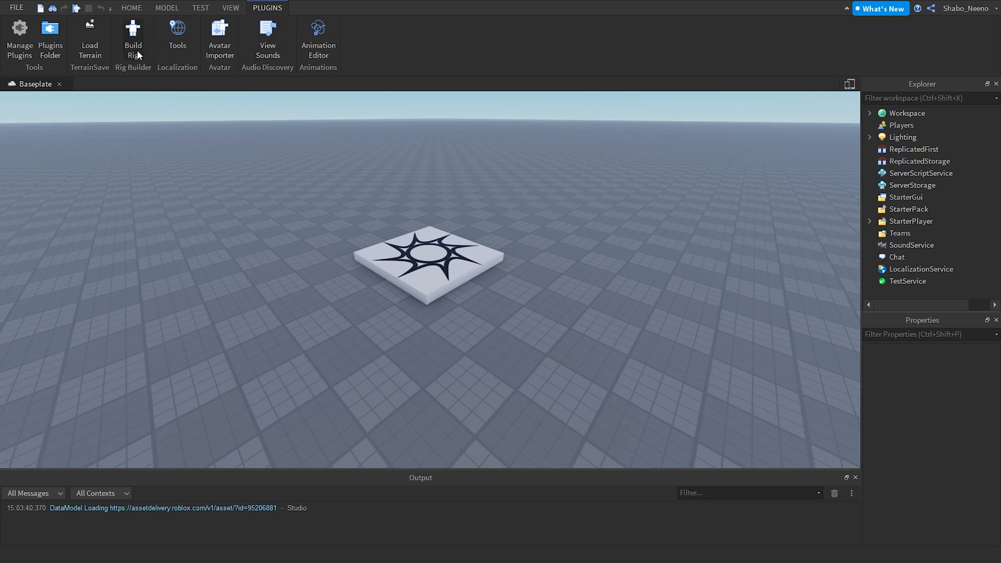
{"action": "left_click", "coordinate": [133, 38]}
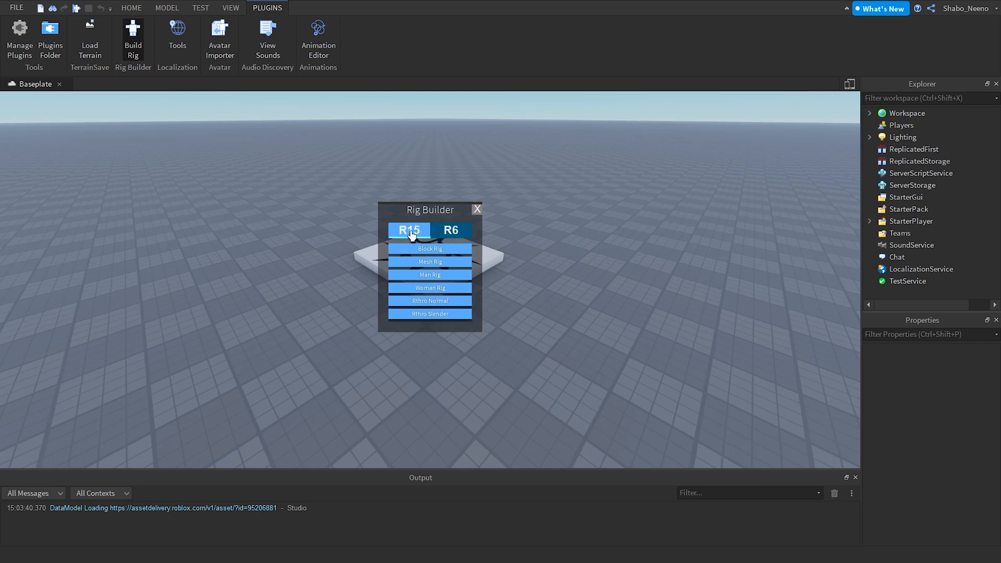
{"action": "left_click", "coordinate": [450, 230]}
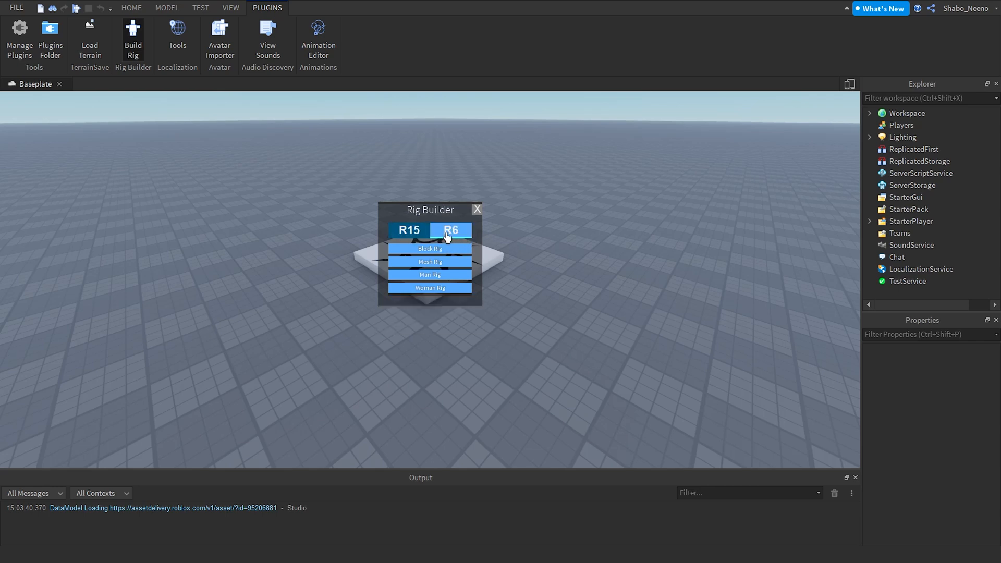
{"action": "mouse_move", "coordinate": [429, 248]}
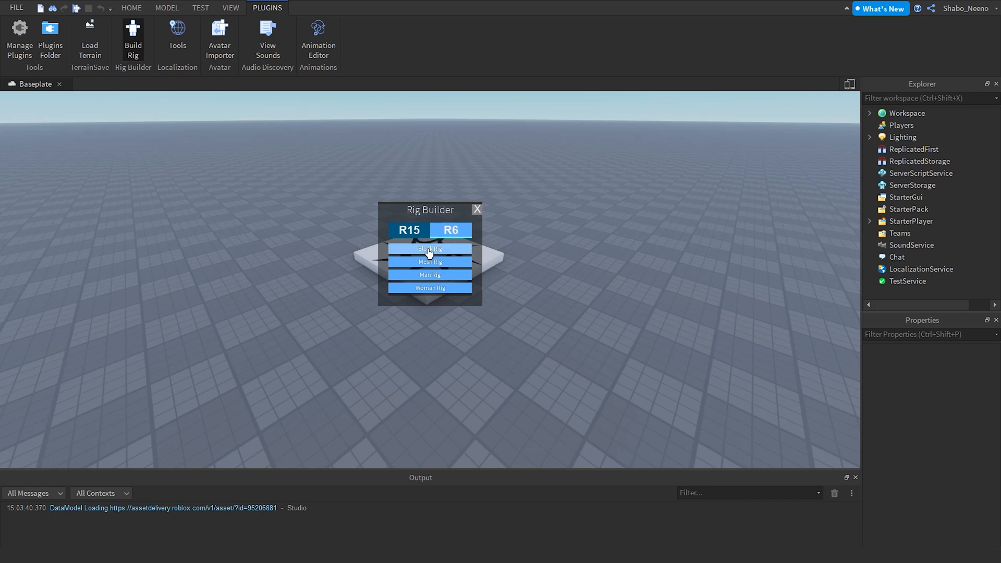
{"action": "left_click", "coordinate": [430, 248]}
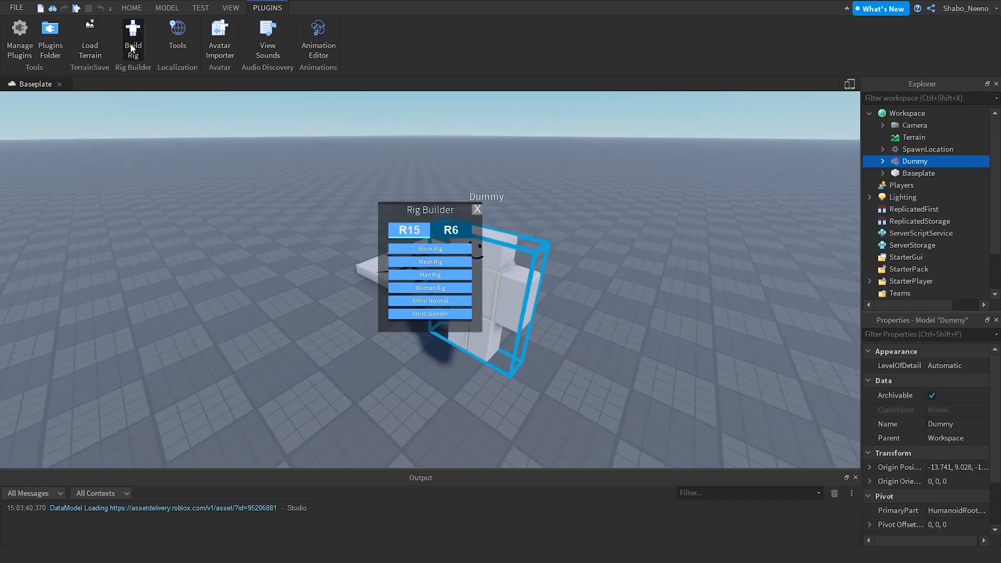
{"action": "left_click", "coordinate": [450, 230]}
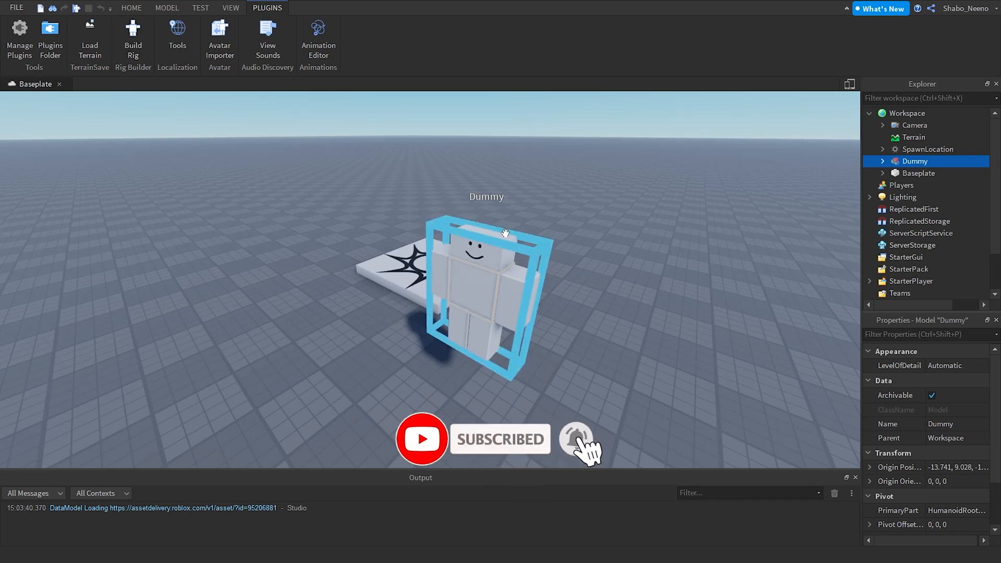
Step: Insert a BodyColors object into Dummy and rename the model to Zombie
{"action": "left_click", "coordinate": [882, 161]}
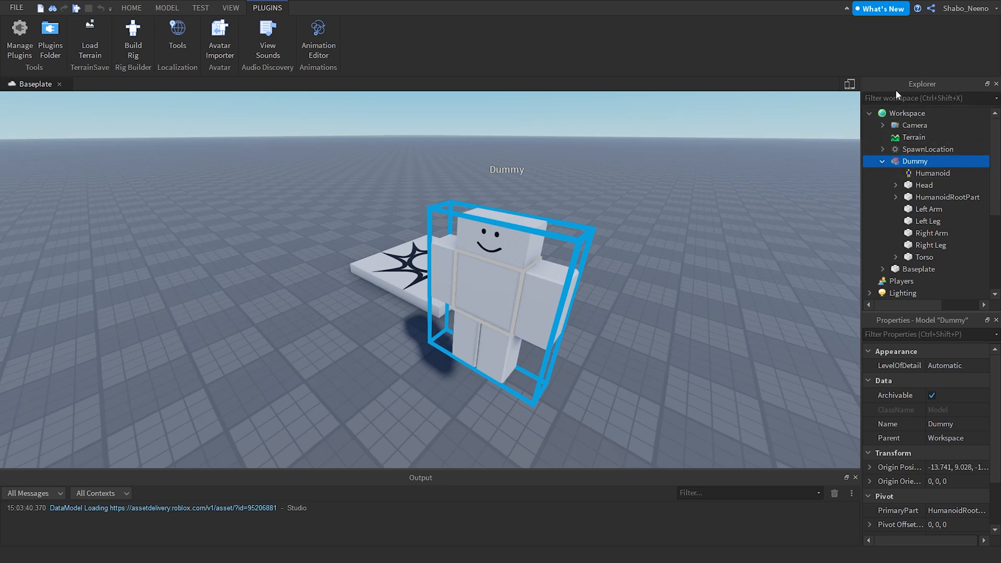
{"action": "left_click", "coordinate": [869, 113]}
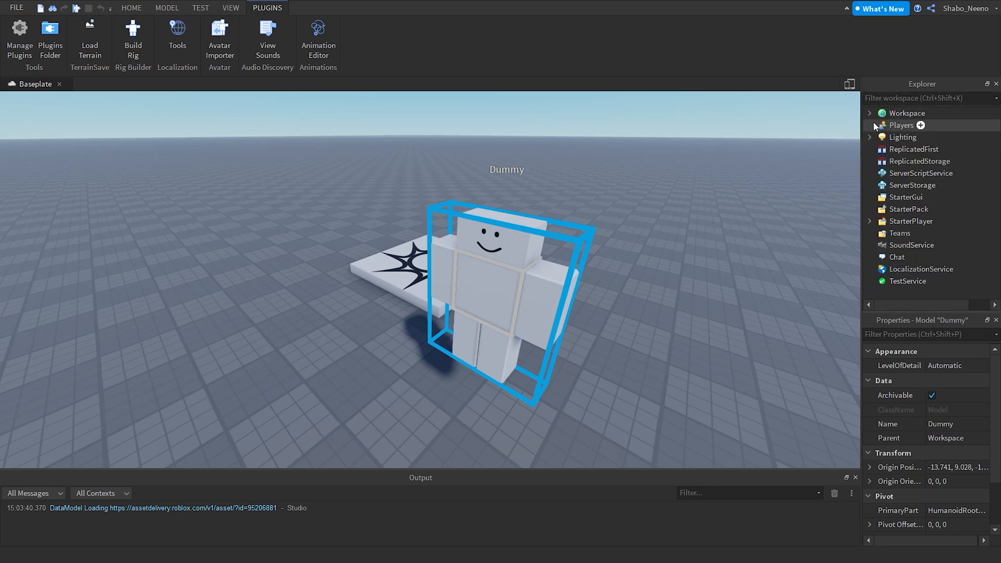
{"action": "left_click", "coordinate": [869, 113]}
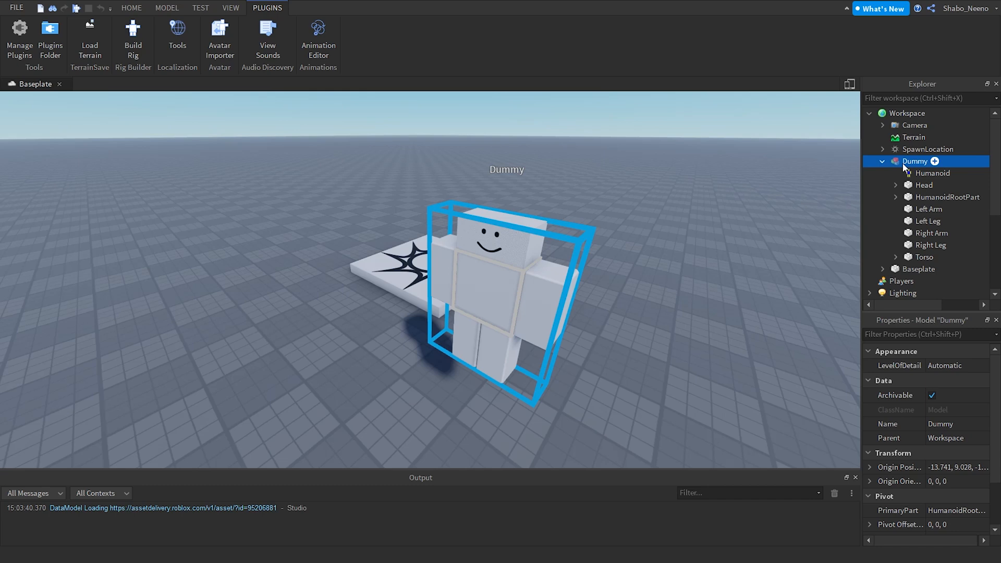
{"action": "right_click", "coordinate": [915, 161]}
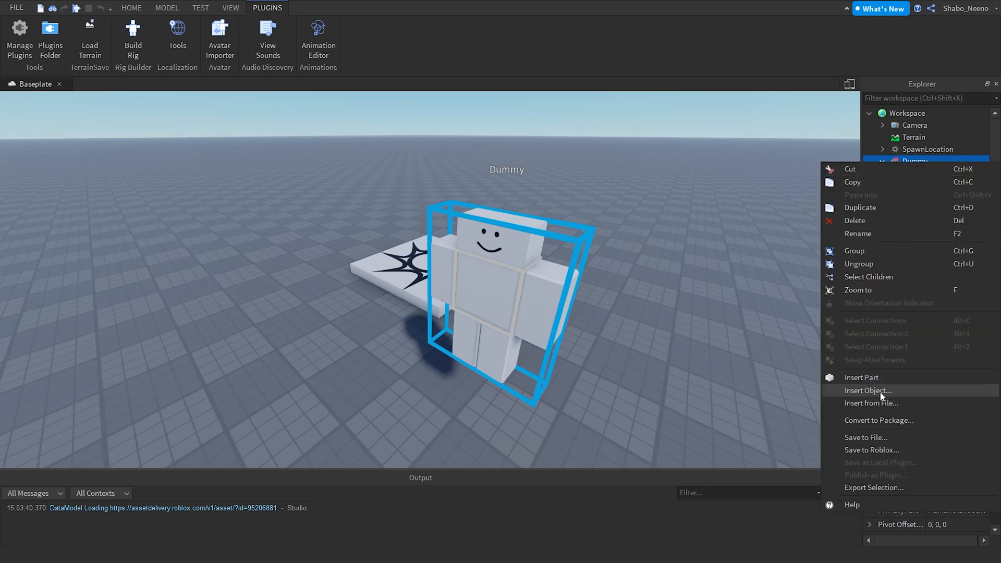
{"action": "left_click", "coordinate": [867, 390]}
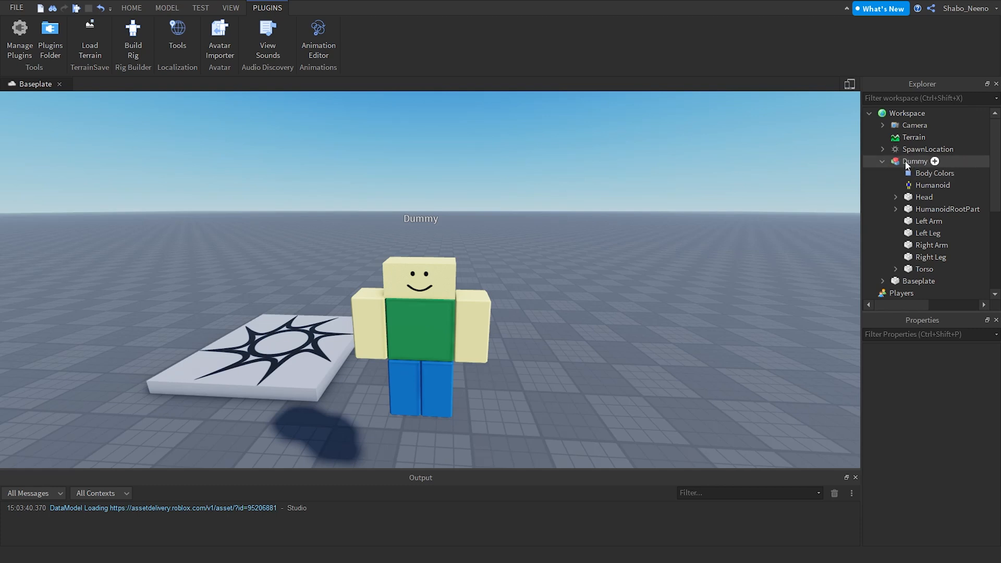
{"action": "left_click", "coordinate": [915, 161]}
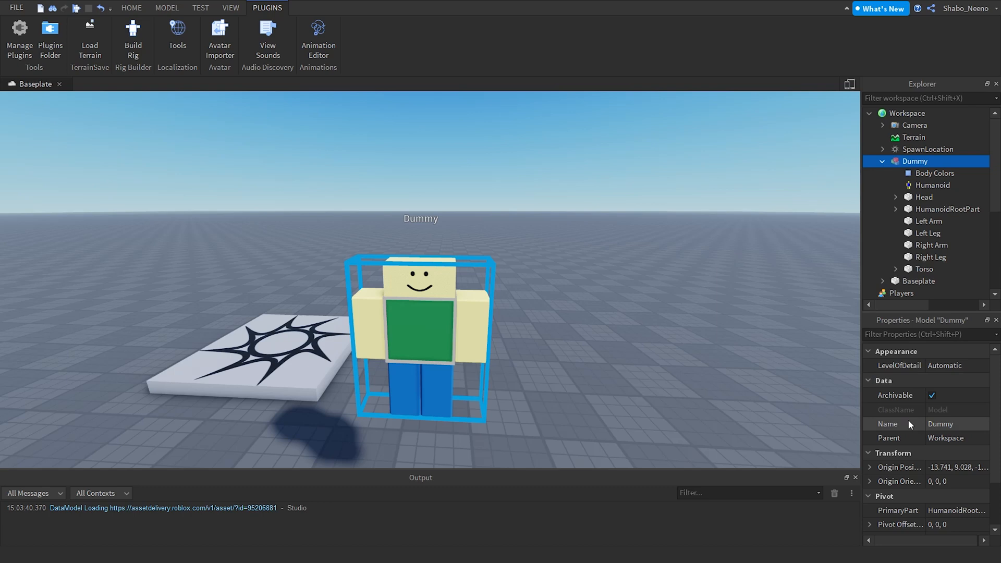
{"action": "type", "text": "Zombie"}
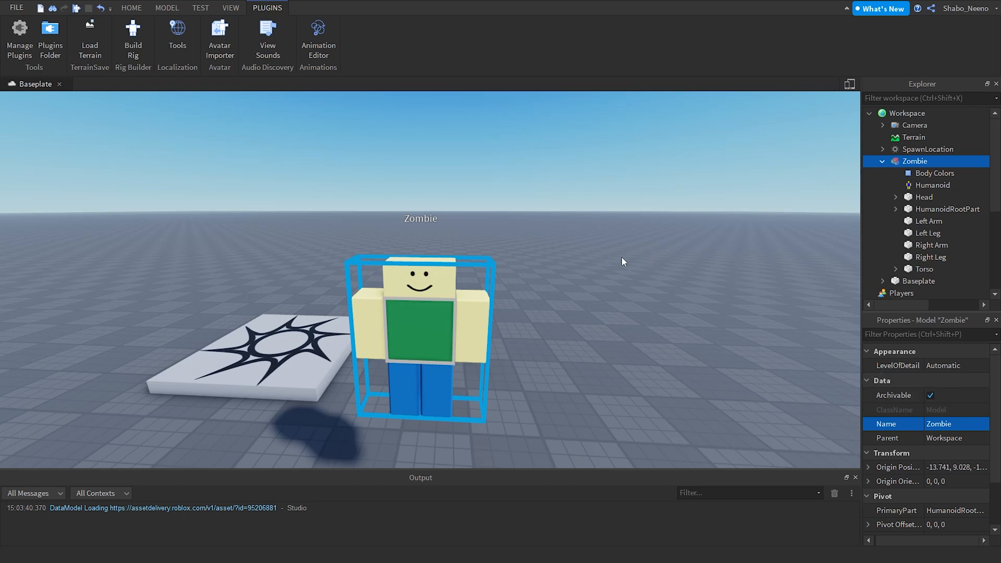
{"action": "mouse_move", "coordinate": [765, 219]}
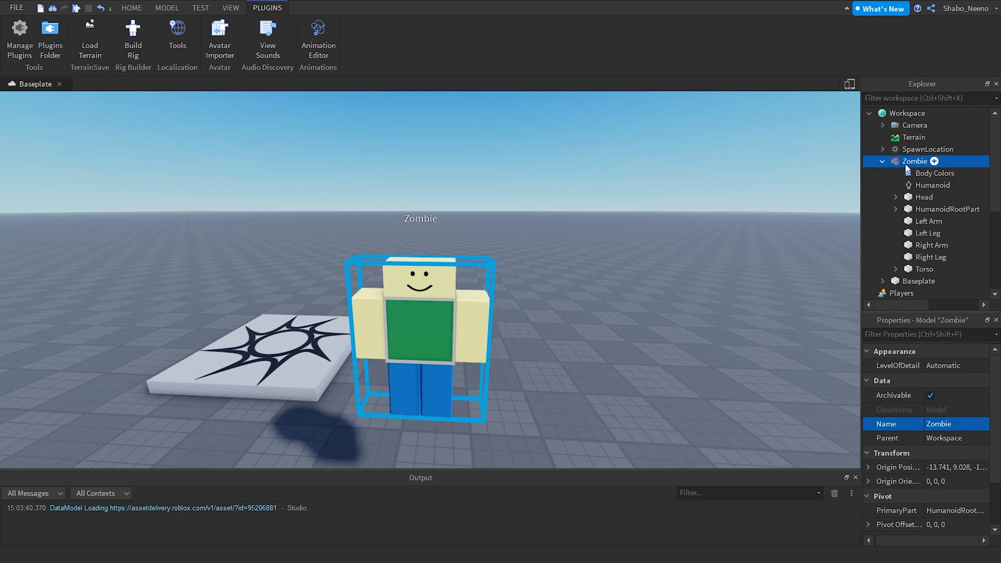
Step: Insert a Script object into the Zombie model and open its code for editing
{"action": "right_click", "coordinate": [914, 161]}
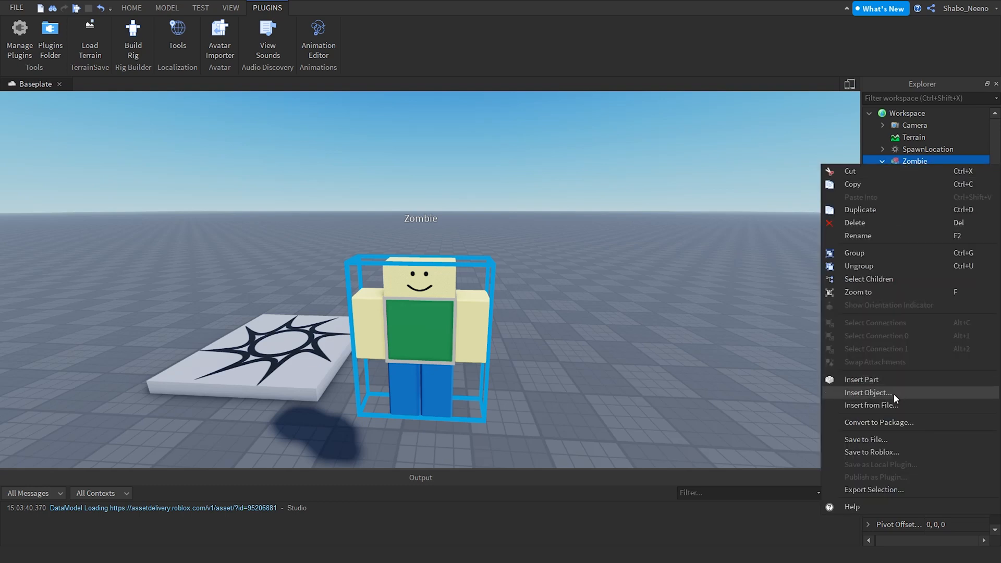
{"action": "left_click", "coordinate": [867, 392]}
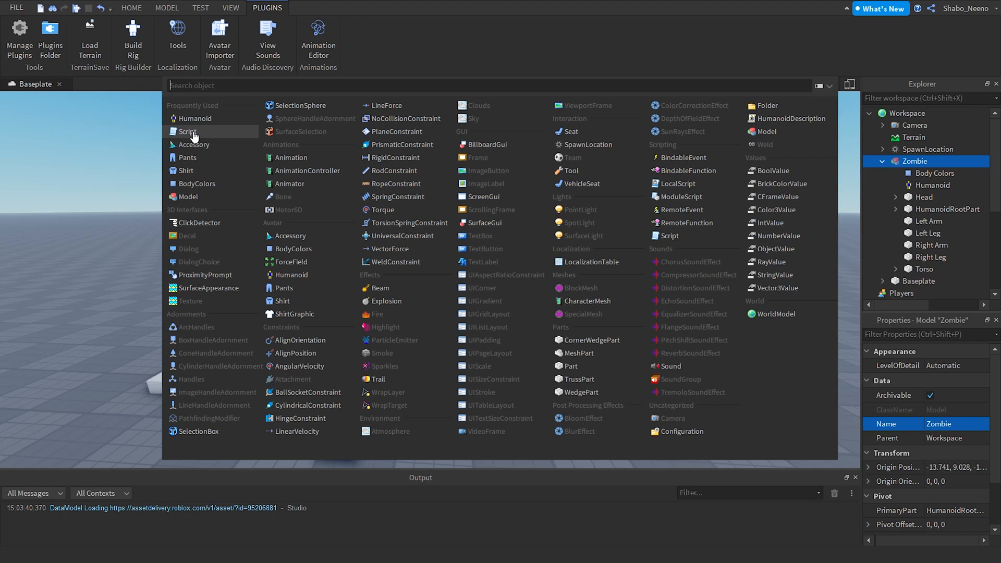
{"action": "left_click", "coordinate": [187, 132]}
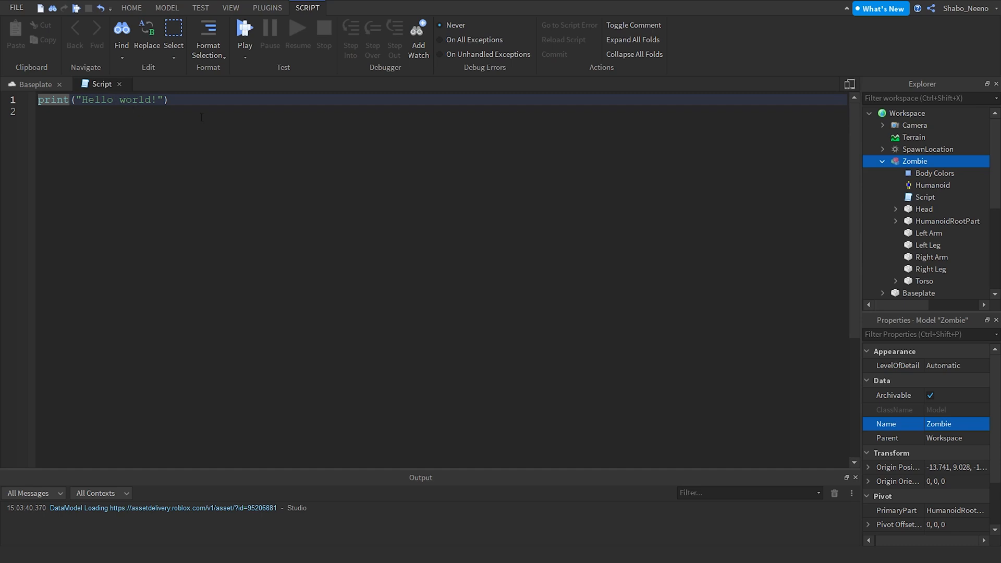
{"action": "left_click", "coordinate": [924, 197]}
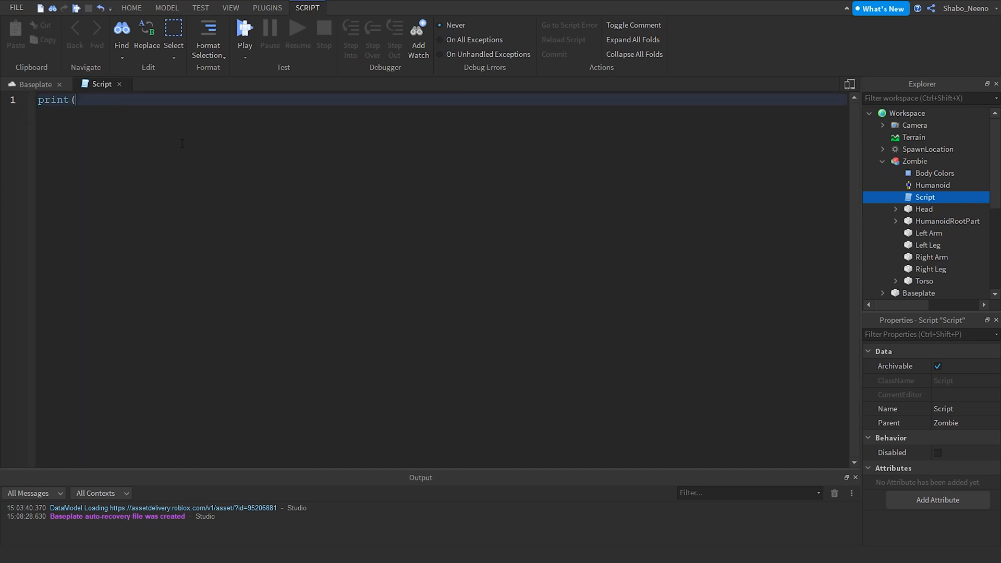
Step: Replace the default code with local zombie = script.Parent
{"action": "key", "text": "ctrl+a"}
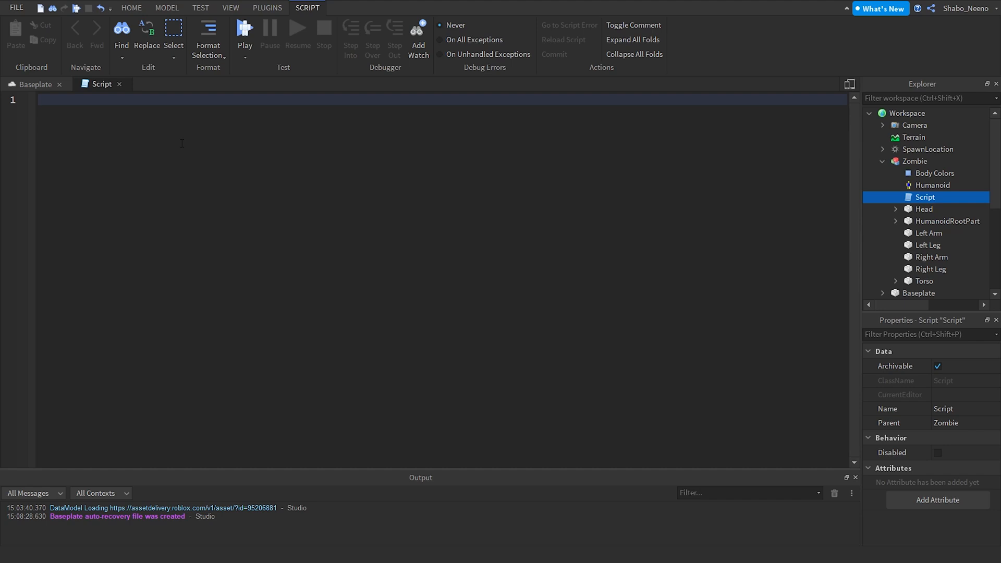
{"action": "type", "text": "local"}
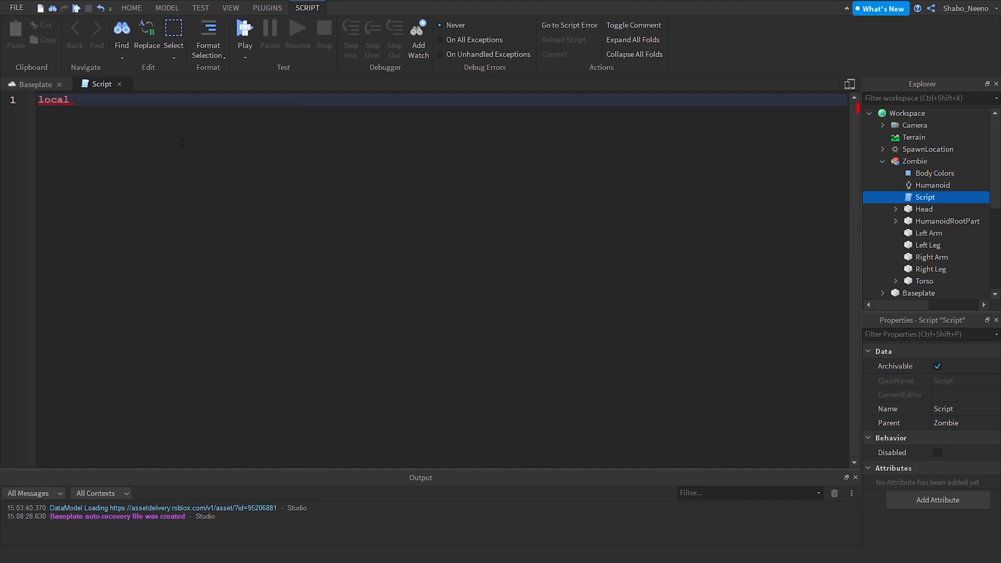
{"action": "type", "text": "zombie = script.Parent"}
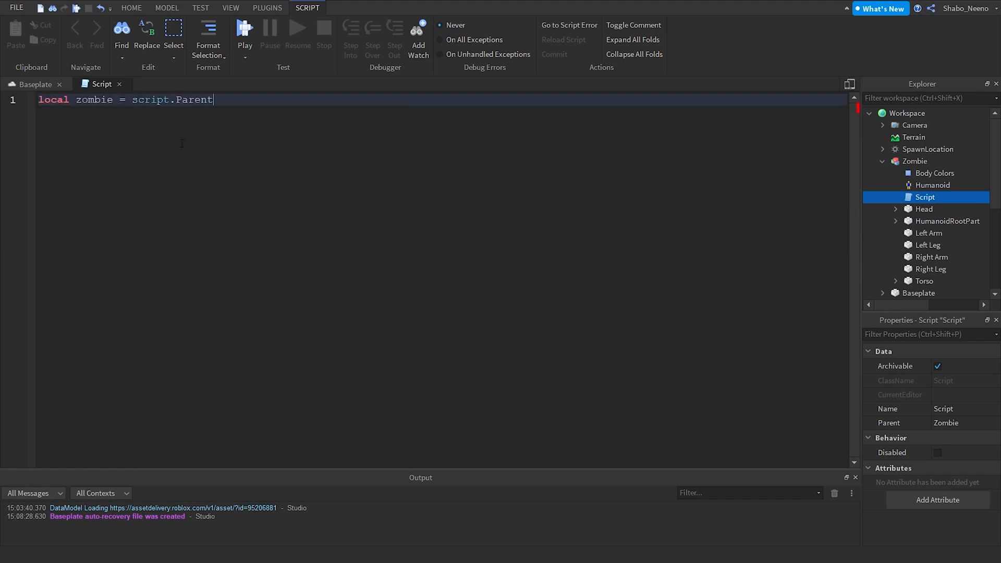
{"action": "double_click", "coordinate": [94, 100]}
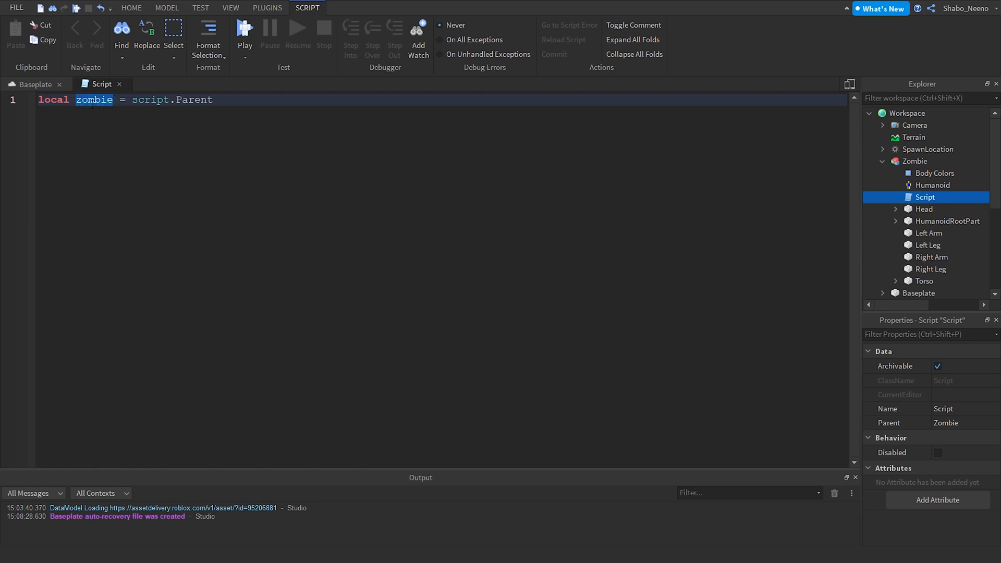
{"action": "left_click", "coordinate": [261, 146]}
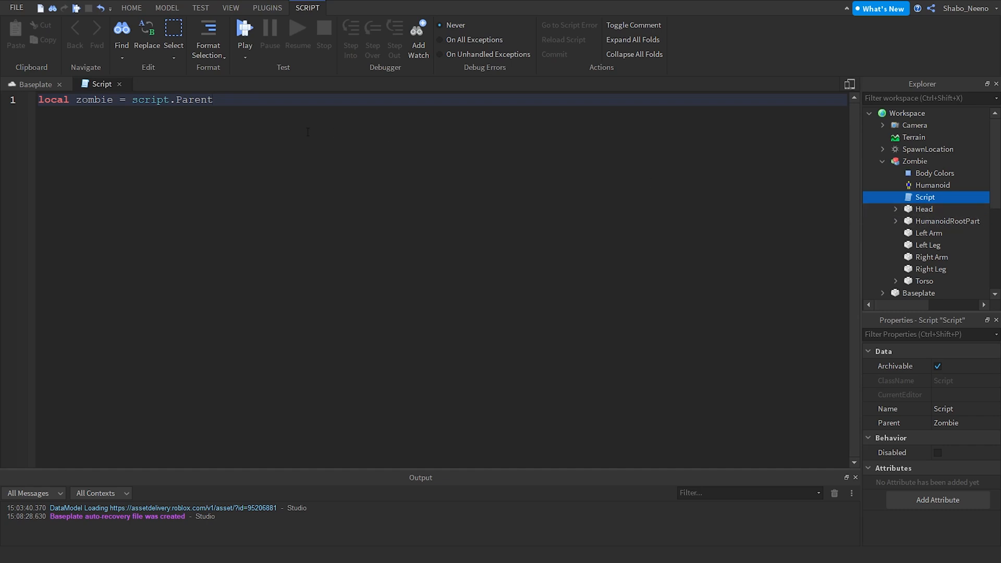
Step: Add local root = zombie:WaitForChild('HumanoidRootPart'), confirming the part name in Explorer
{"action": "type", "text": "local"}
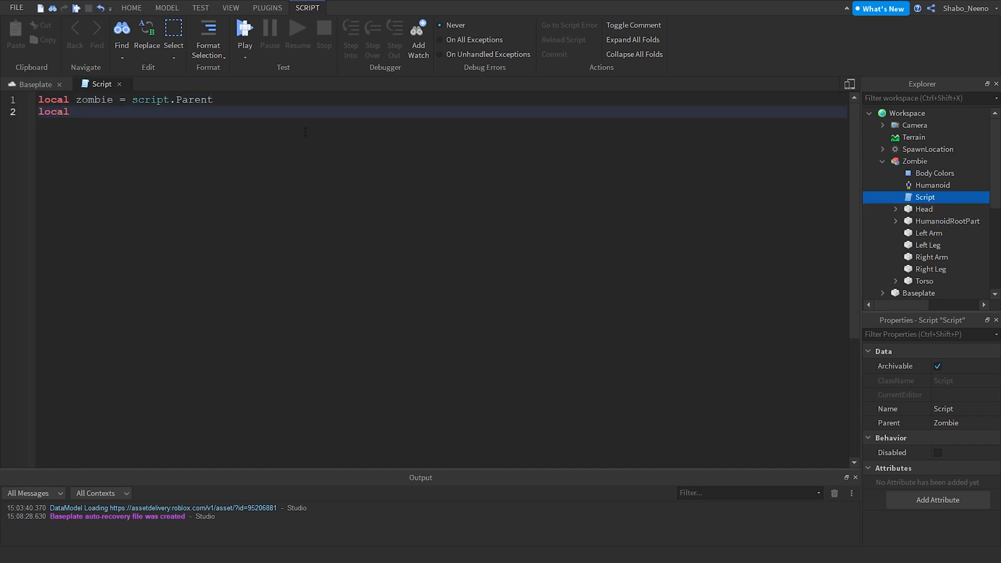
{"action": "type", "text": "root = o"}
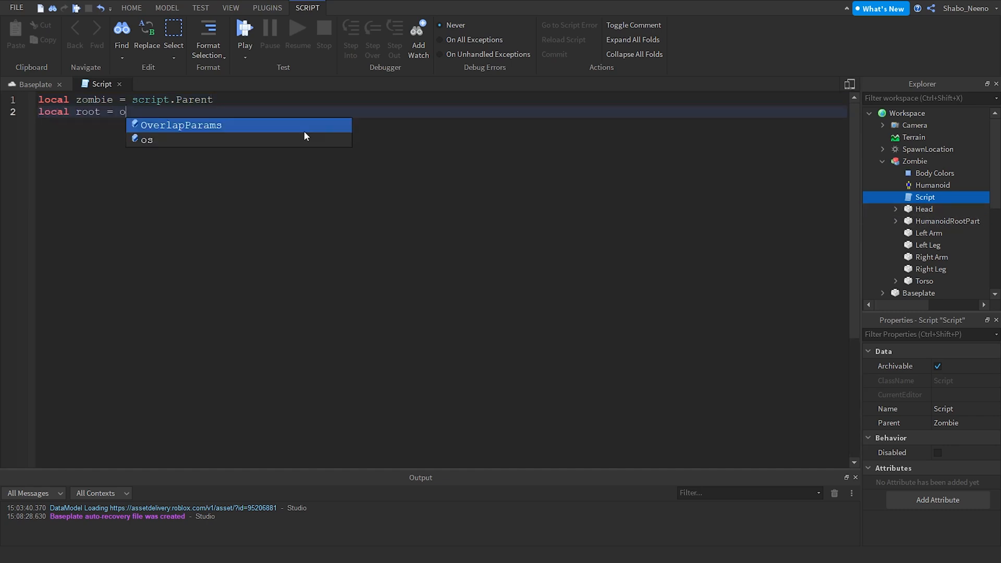
{"action": "type", "text": "zombie:WaitForChild('HumanoidRootPart"}
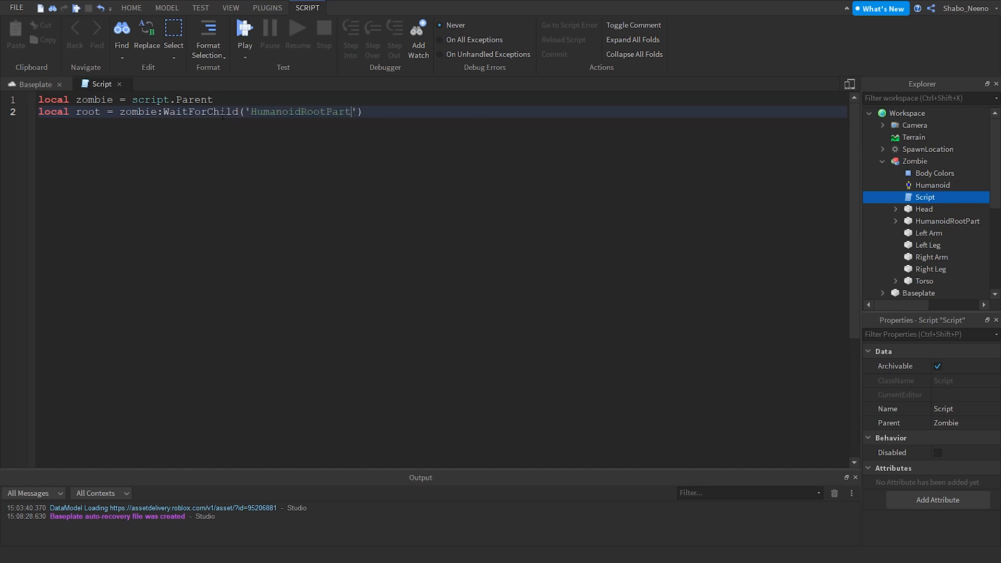
{"action": "double_click", "coordinate": [199, 112]}
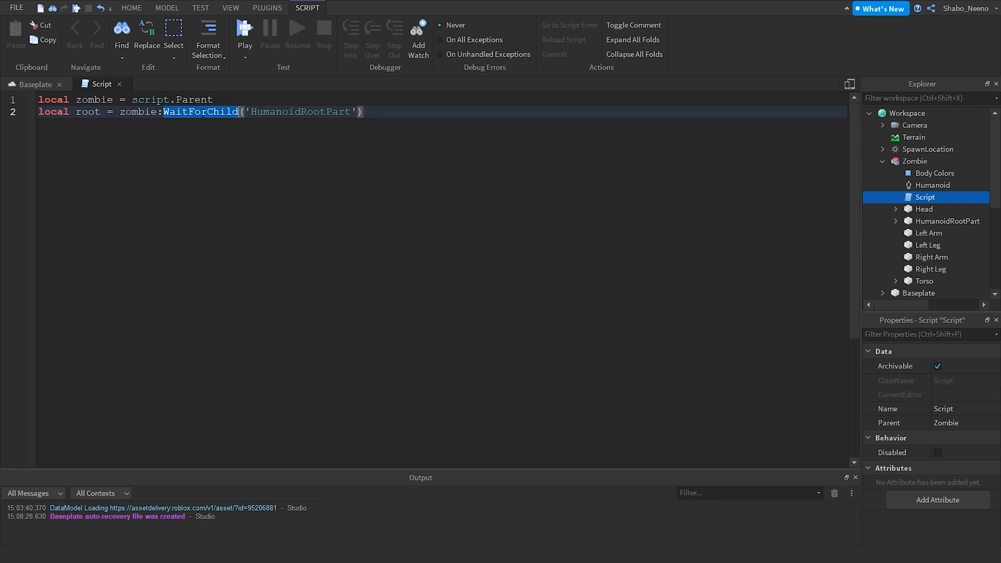
{"action": "left_click", "coordinate": [230, 112]}
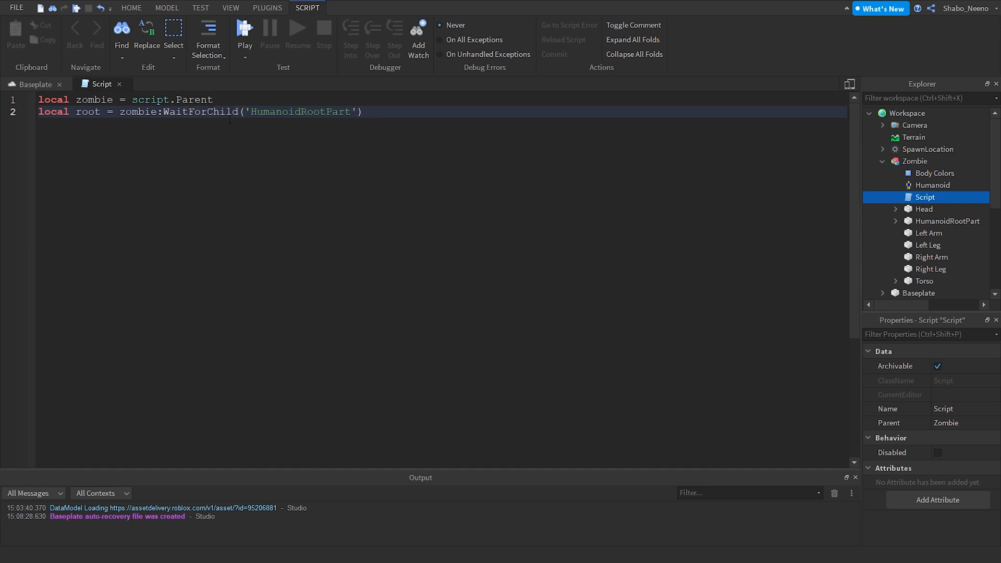
{"action": "double_click", "coordinate": [136, 112]}
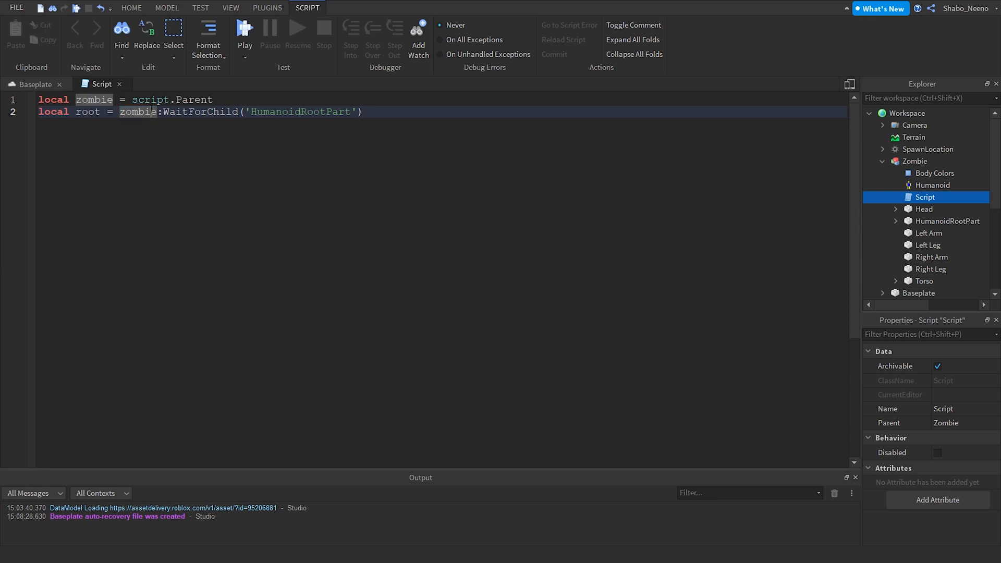
{"action": "left_click", "coordinate": [947, 221]}
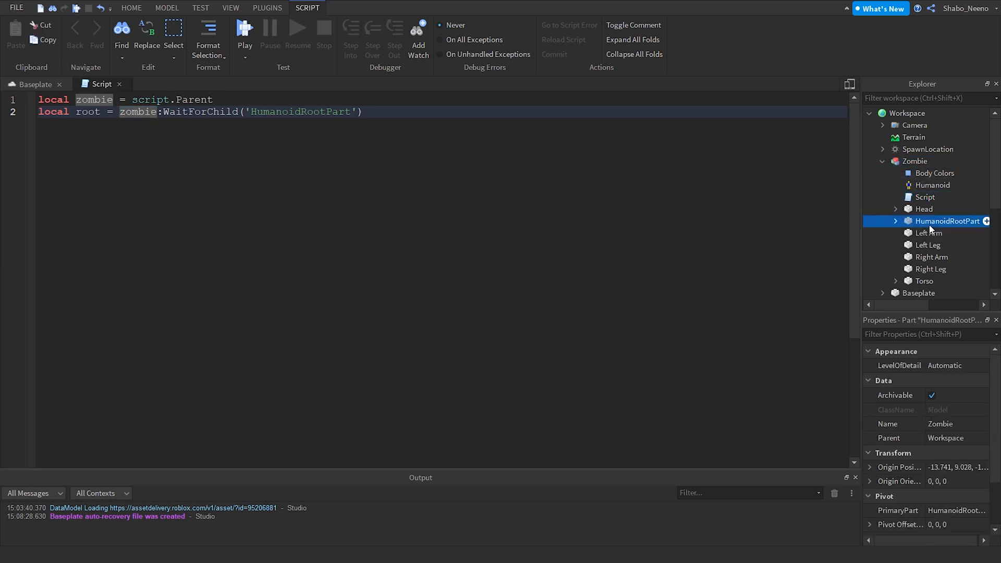
{"action": "left_click", "coordinate": [947, 221]}
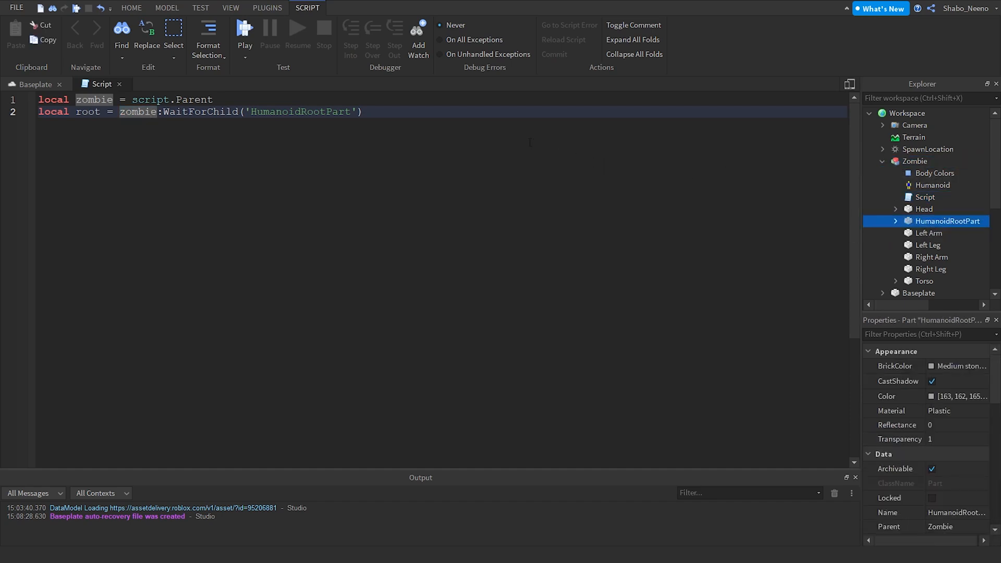
{"action": "left_click", "coordinate": [364, 112]}
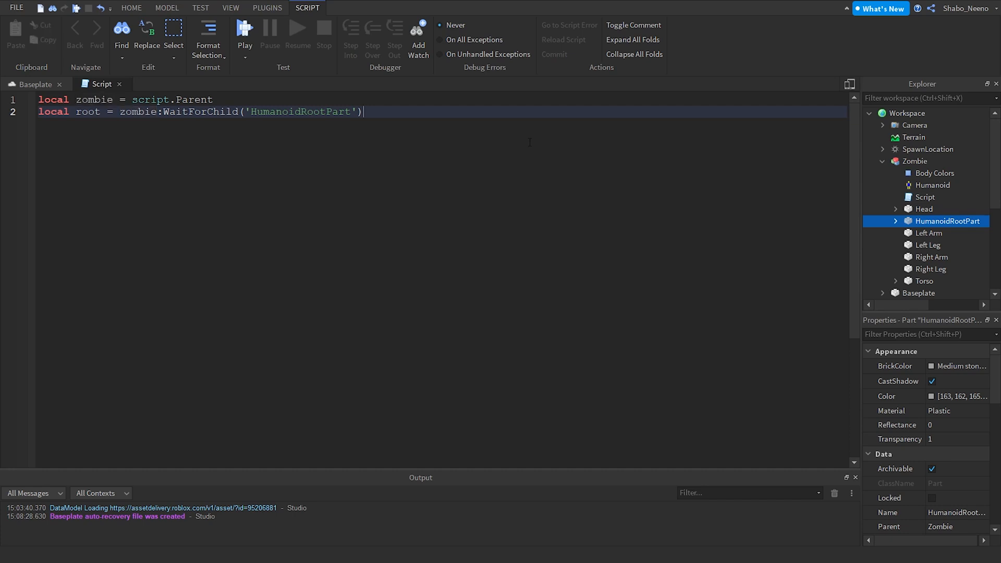
Step: Add local humanoid = zombie:WaitForChild('Humanoid') and begin the players variable declaration
{"action": "left_click", "coordinate": [932, 185]}
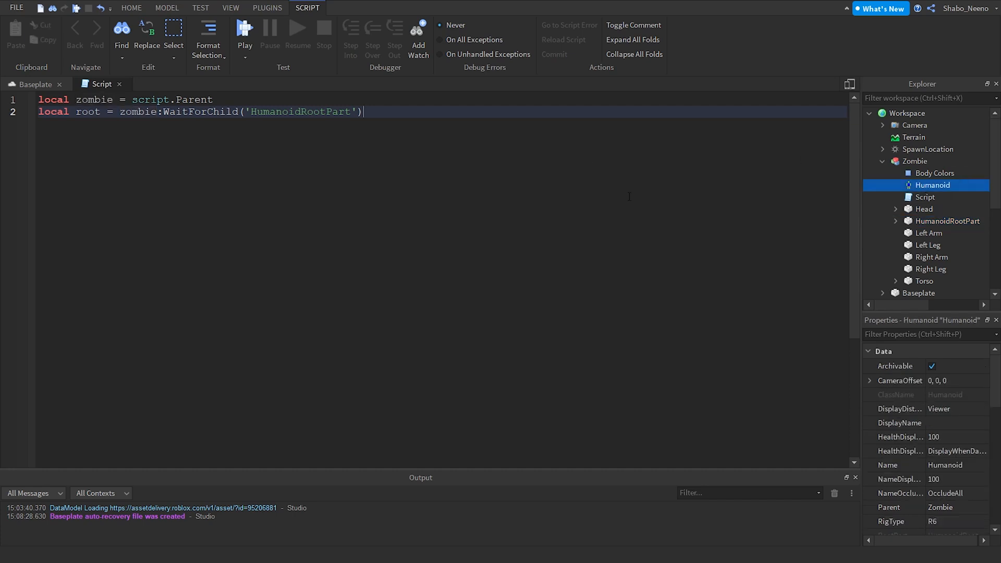
{"action": "type", "text": "local humanoid"}
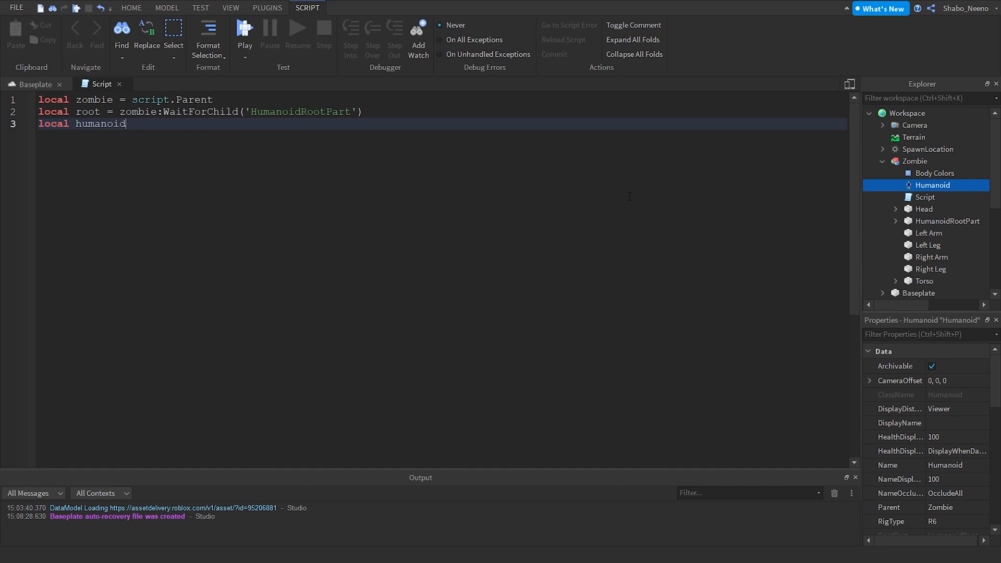
{"action": "type", "text": "= zombie:WaitForChild('Humanoid"}
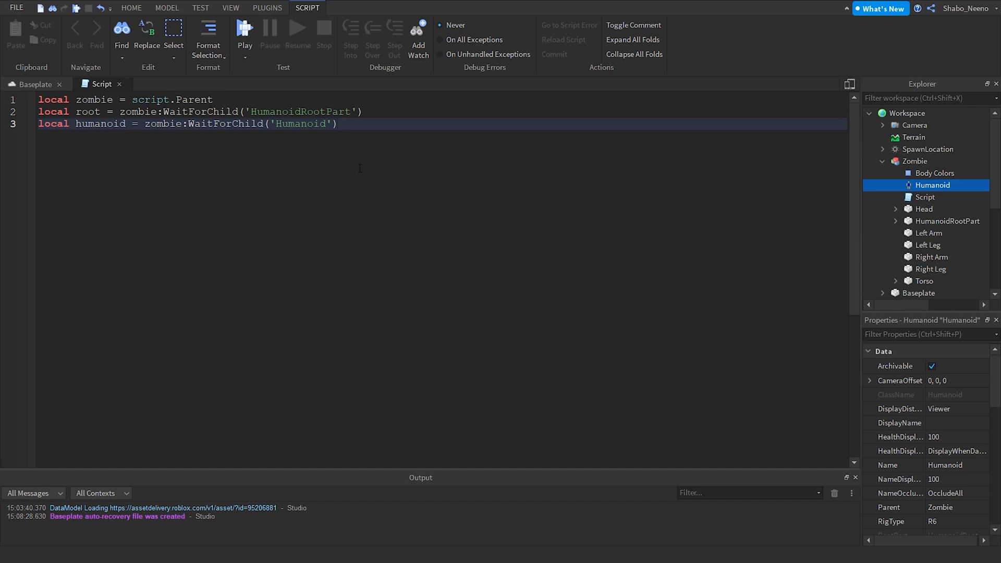
{"action": "left_click", "coordinate": [339, 124]}
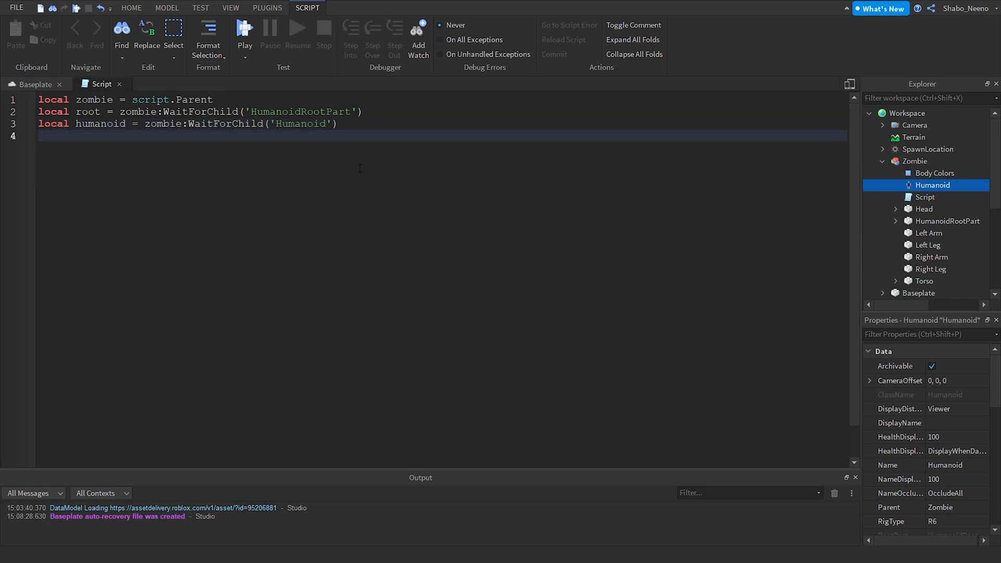
{"action": "type", "text": "local"}
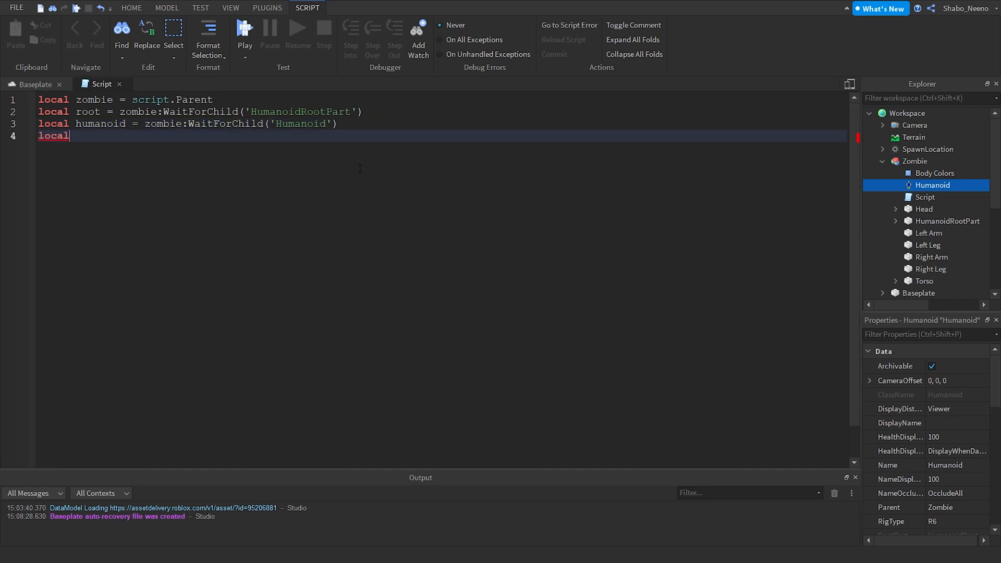
{"action": "type", "text": "playesr"}
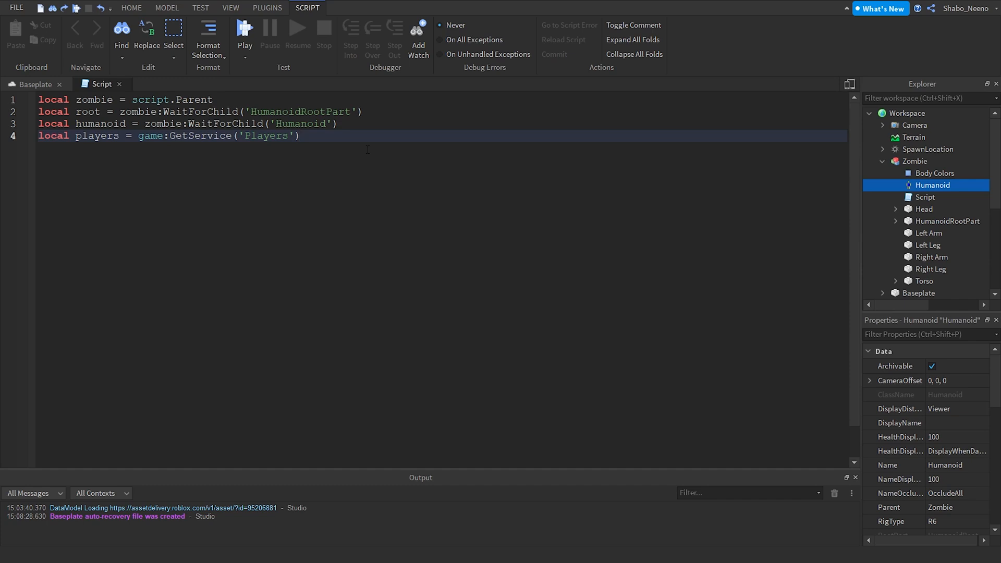
Step: Declare local players = game:GetService('Players') and an empty local function nearestPlayer()
{"action": "type", "text": "local functio"}
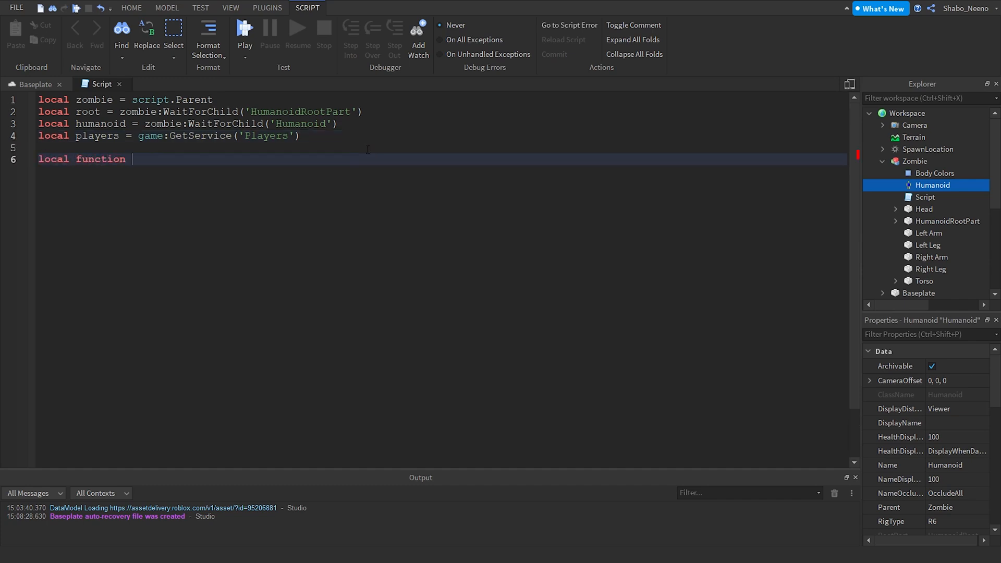
{"action": "type", "text": "nearestPlay"}
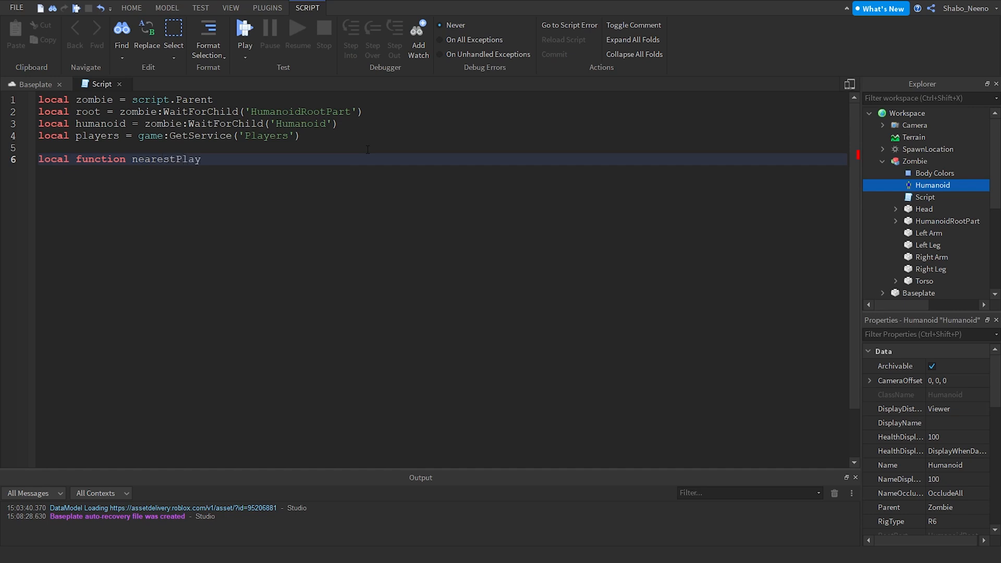
{"action": "type", "text": "er()"}
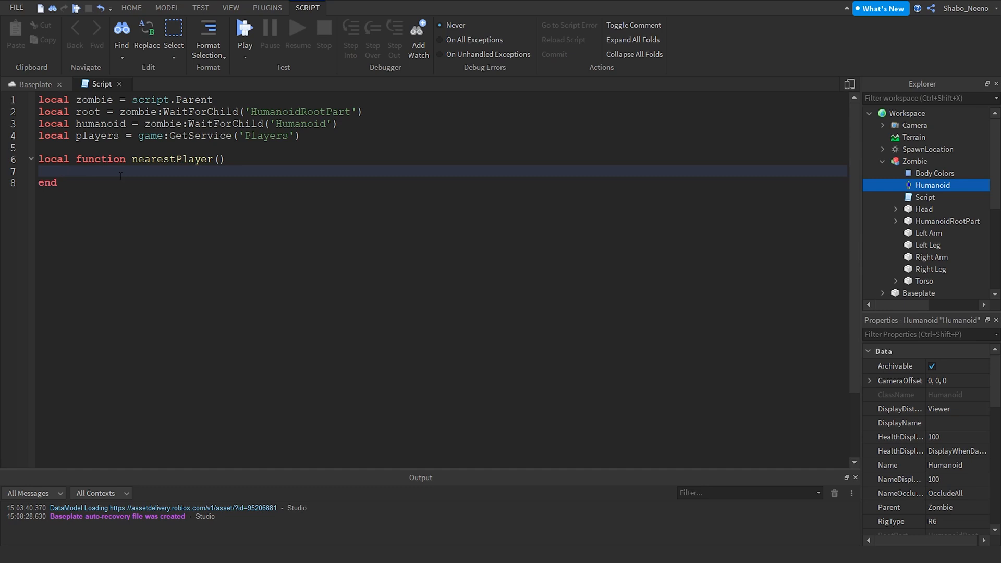
Step: Inside nearestPlayer, declare local temp = nil and local distance = 1000
{"action": "type", "text": "local"}
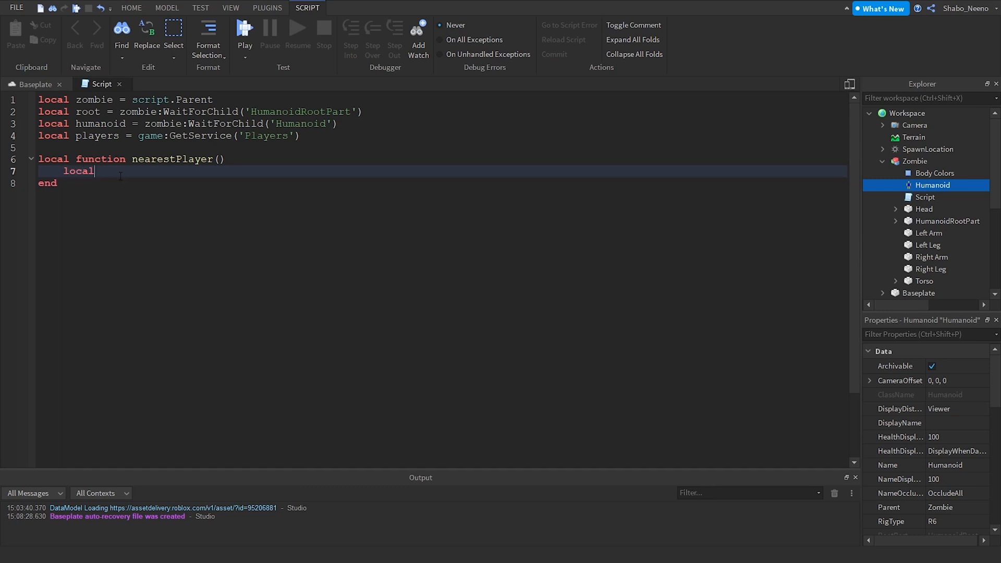
{"action": "type", "text": "temp"}
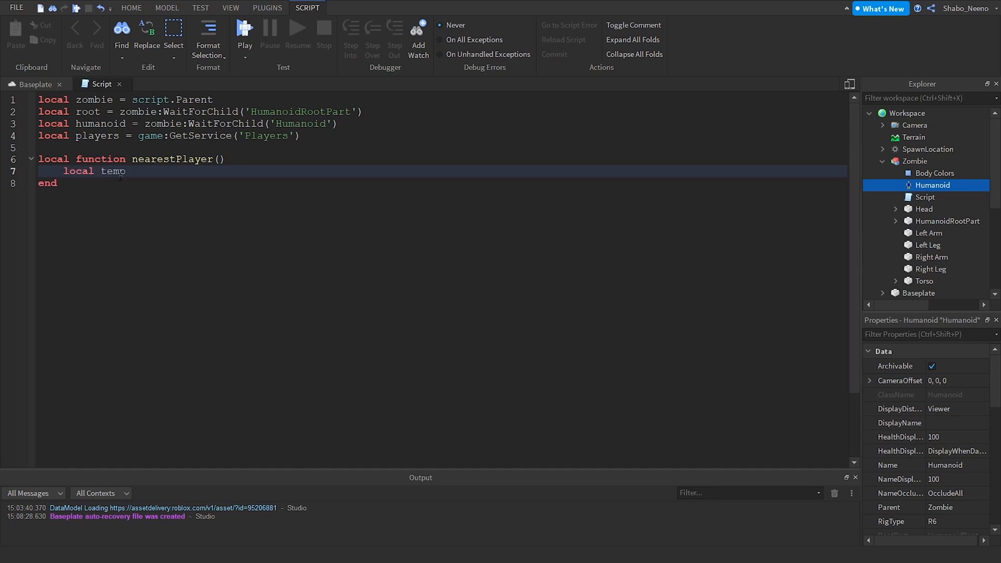
{"action": "type", "text": "= nil"}
{"action": "type", "text": "local distance = 100"}
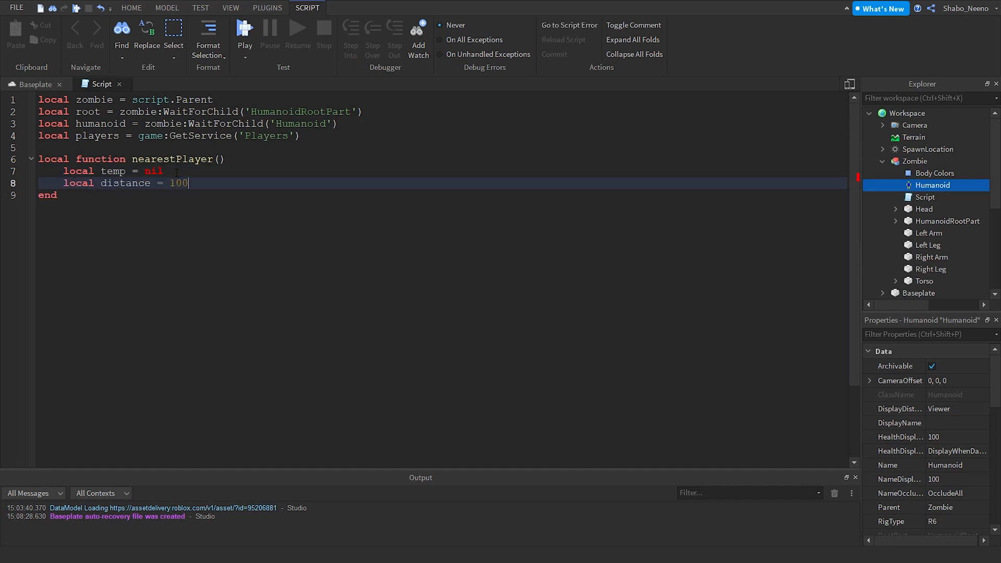
{"action": "left_click", "coordinate": [23, 99]}
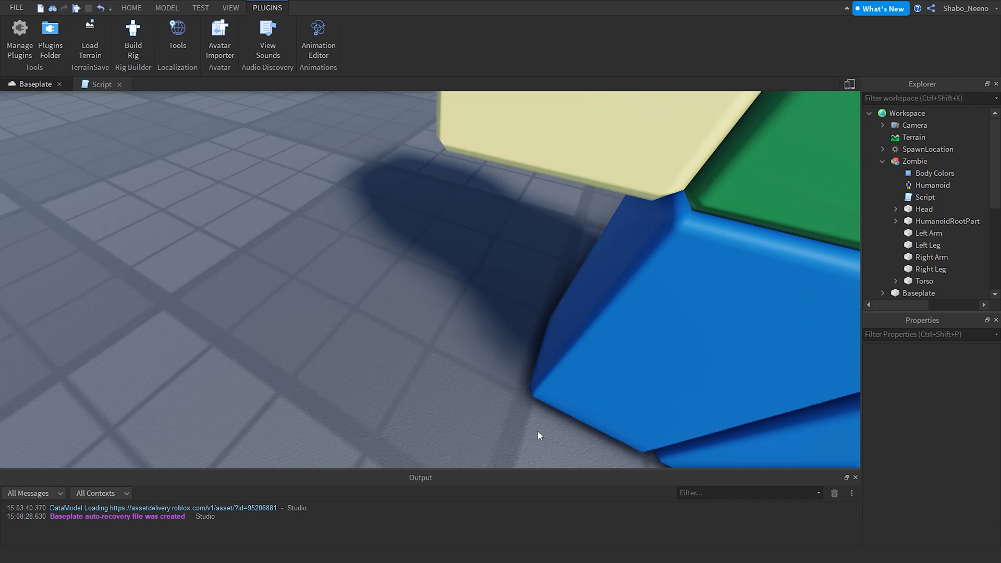
{"action": "left_click", "coordinate": [101, 83]}
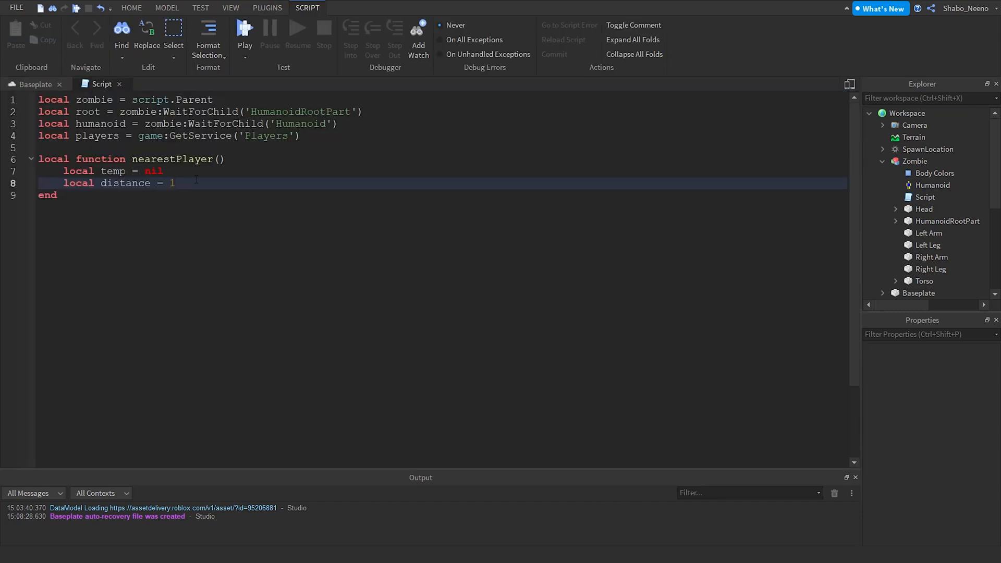
{"action": "type", "text": "000"}
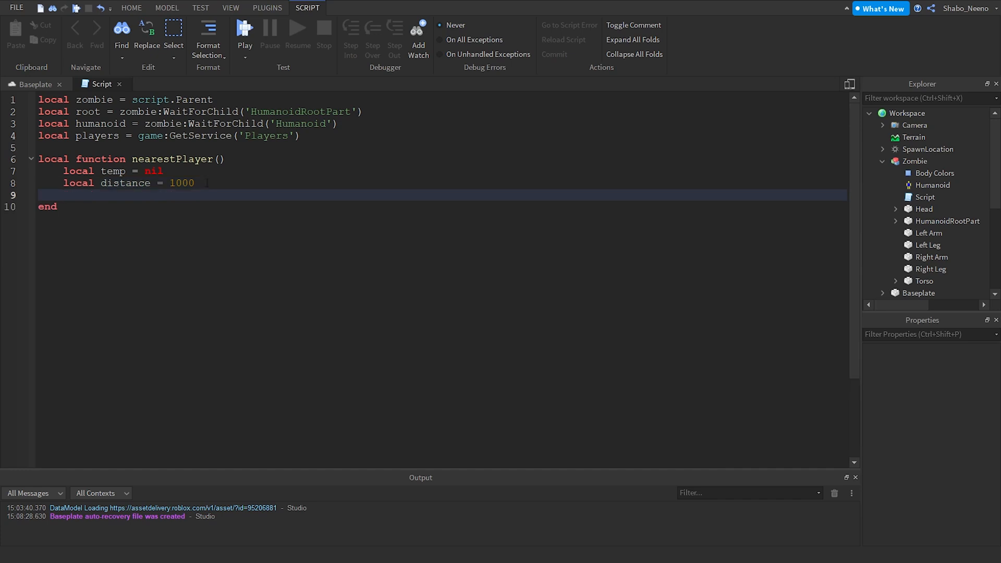
Step: Write for _,plr in pairs(players:GetPlayers()) do containing an if plr then block
{"action": "type", "text": "for index"}
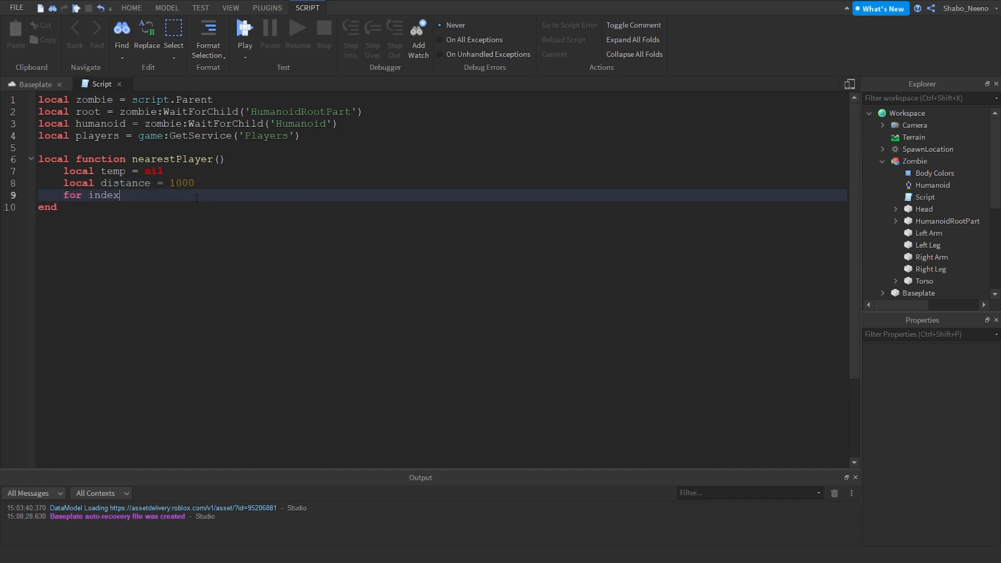
{"action": "type", "text": ",plr"}
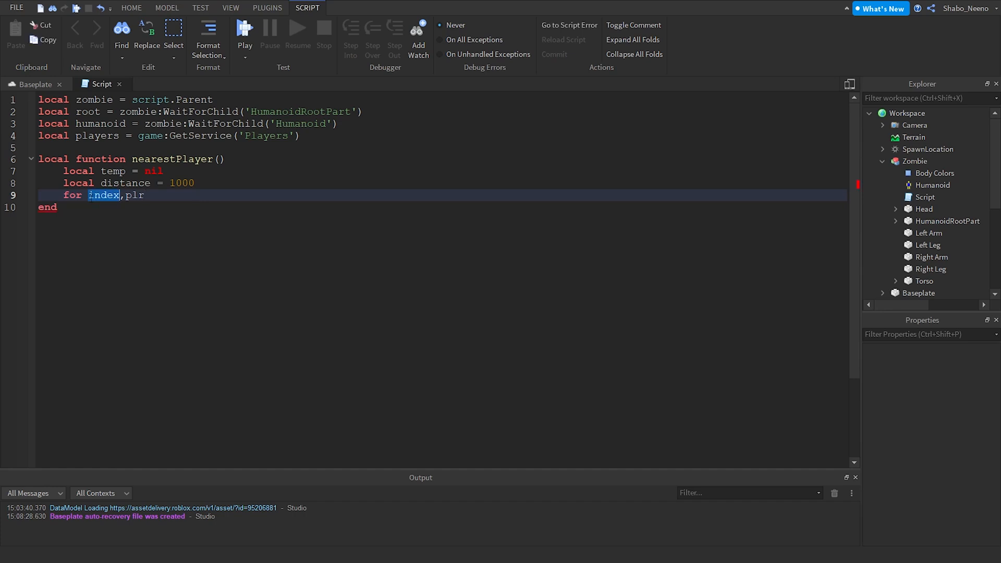
{"action": "type", "text": "_"}
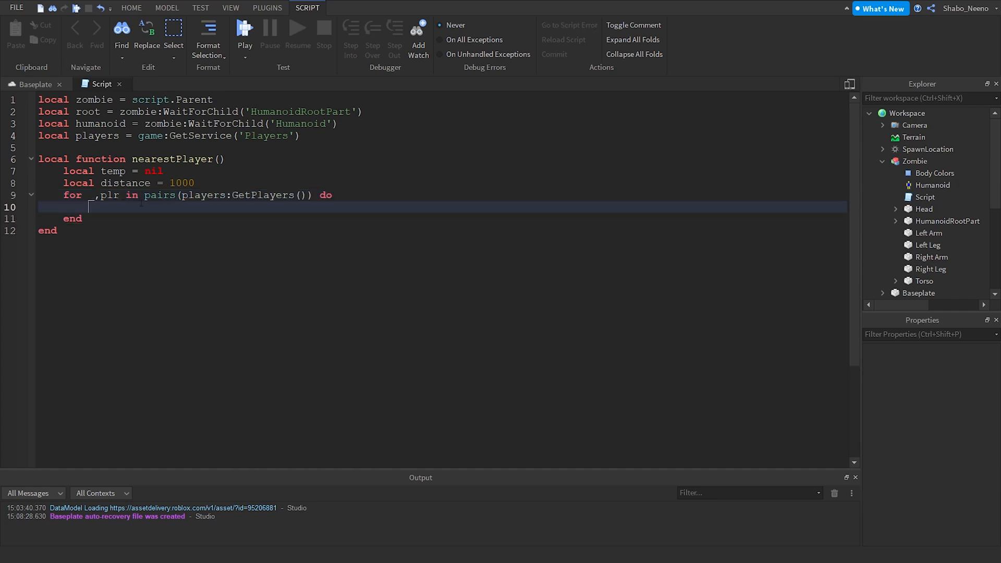
{"action": "type", "text": "if p"}
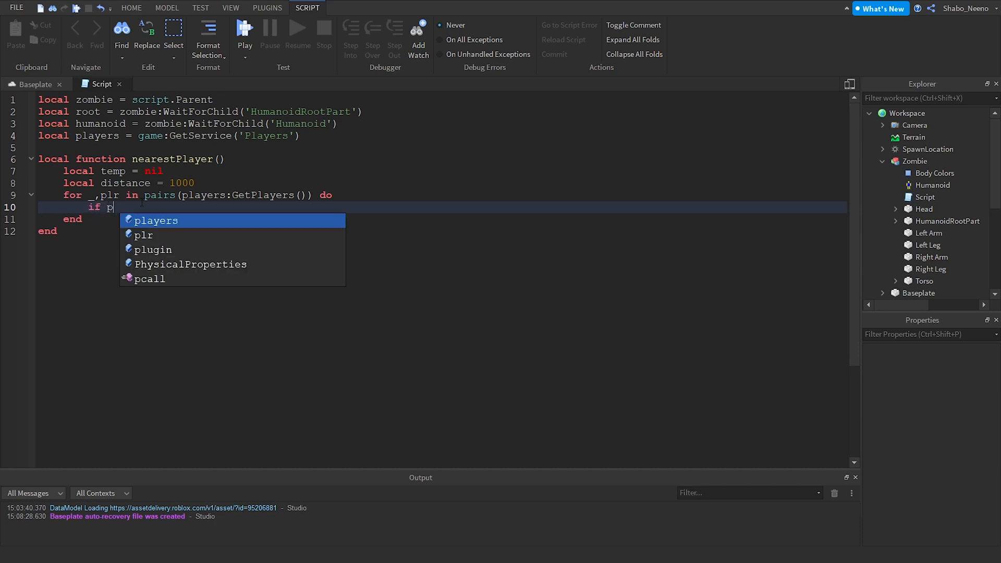
{"action": "type", "text": "lr then"}
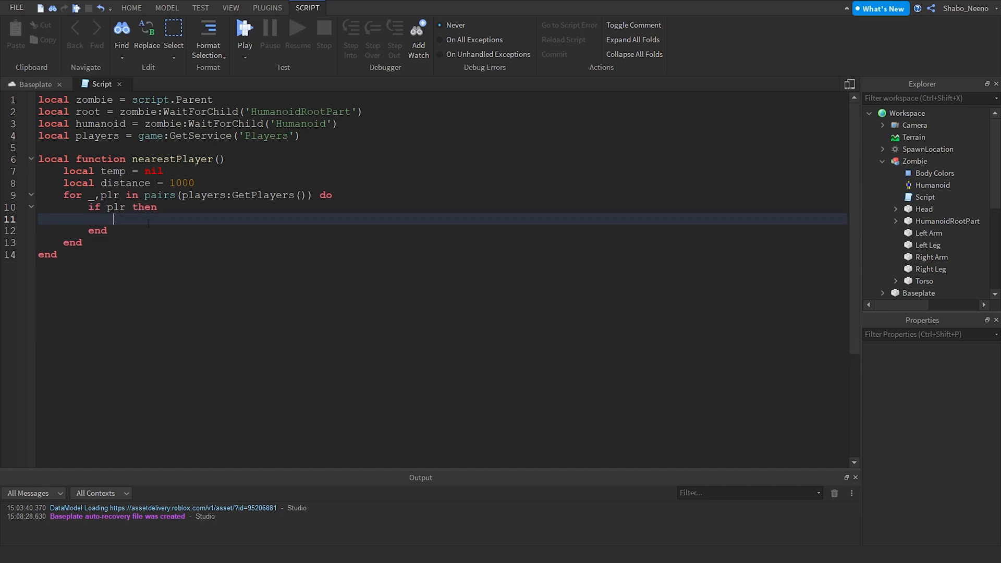
{"action": "double_click", "coordinate": [115, 207]}
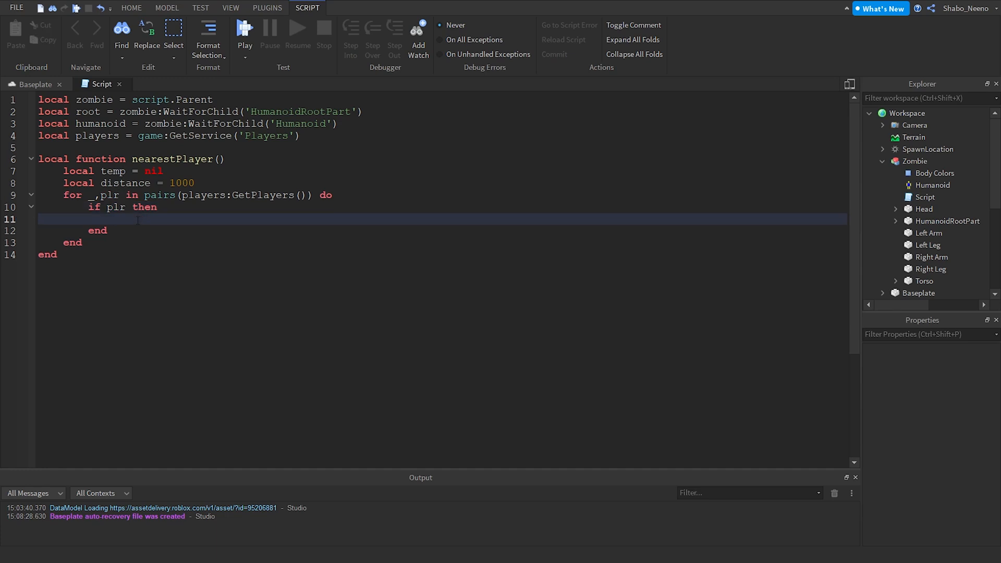
Step: Add local character = plr.Character and an if character then check
{"action": "type", "text": "local c"}
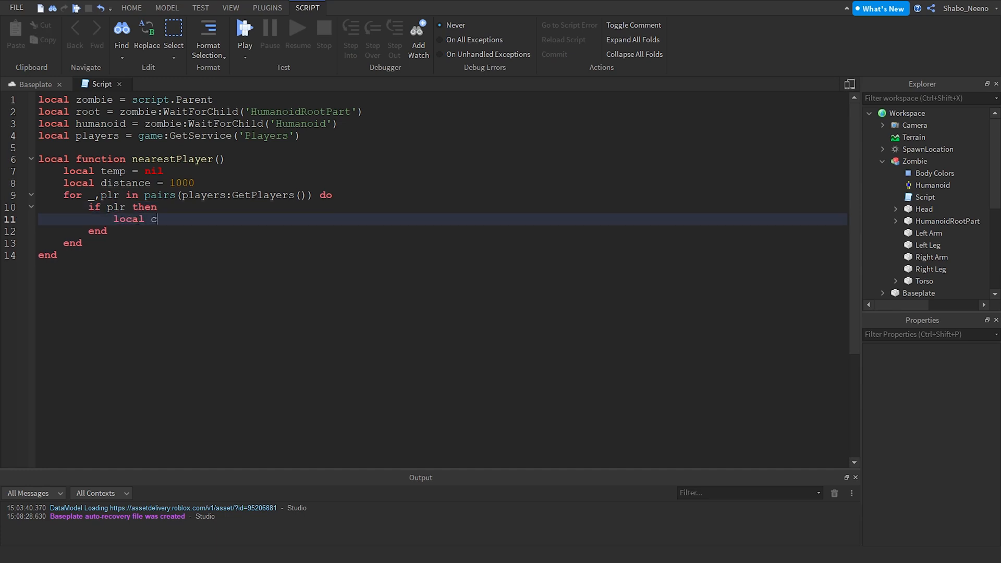
{"action": "type", "text": "haracter = plr"}
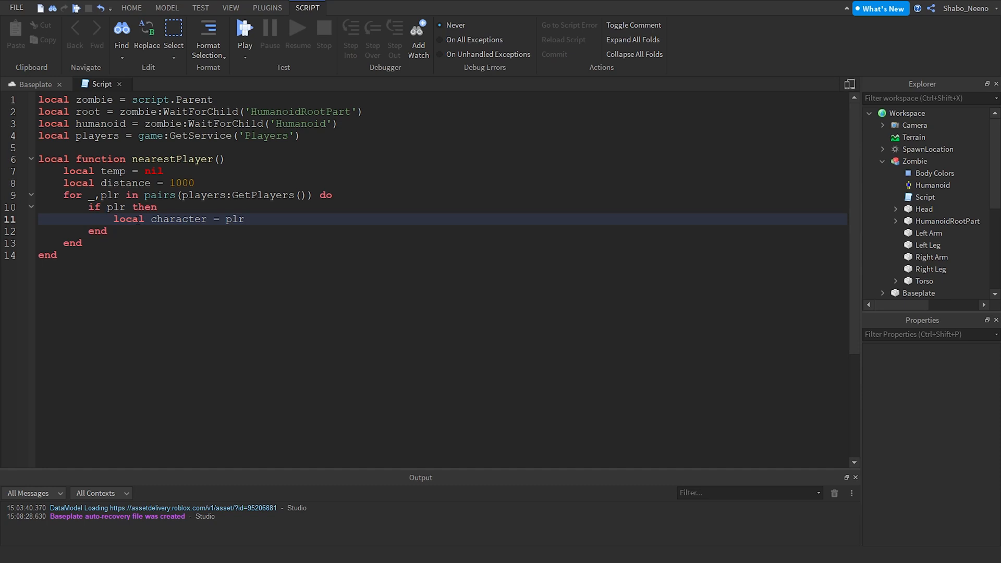
{"action": "type", "text": ".Character"}
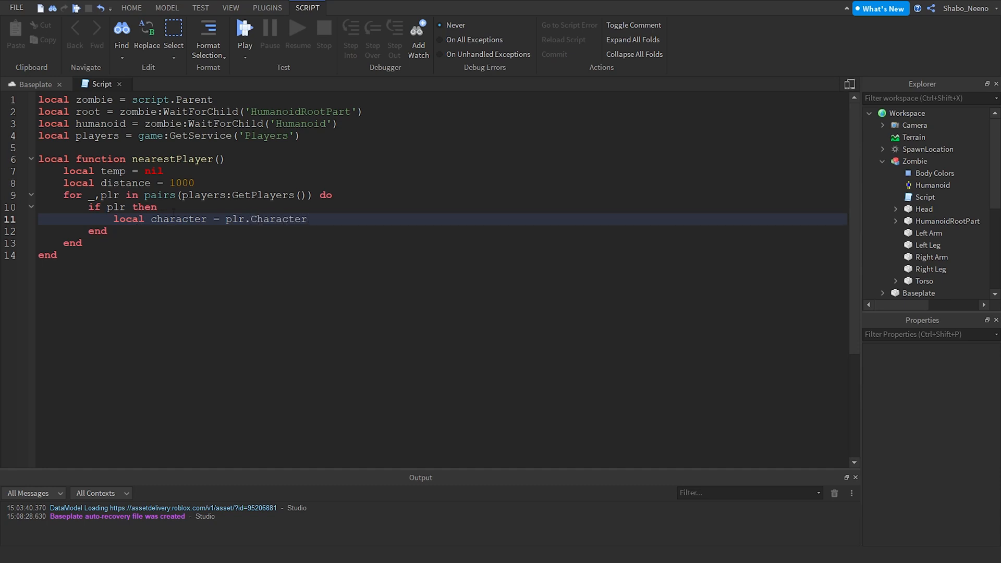
{"action": "type", "text": "if character then"}
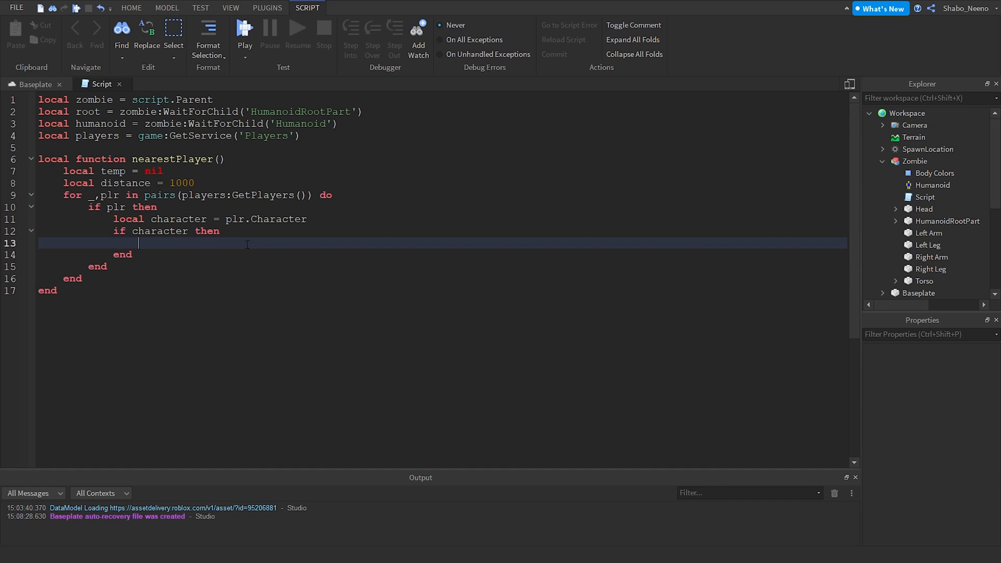
Step: Add local h = character:FindFirstChildWhichIsA('Humanoid') and start an if h then block
{"action": "type", "text": "local"}
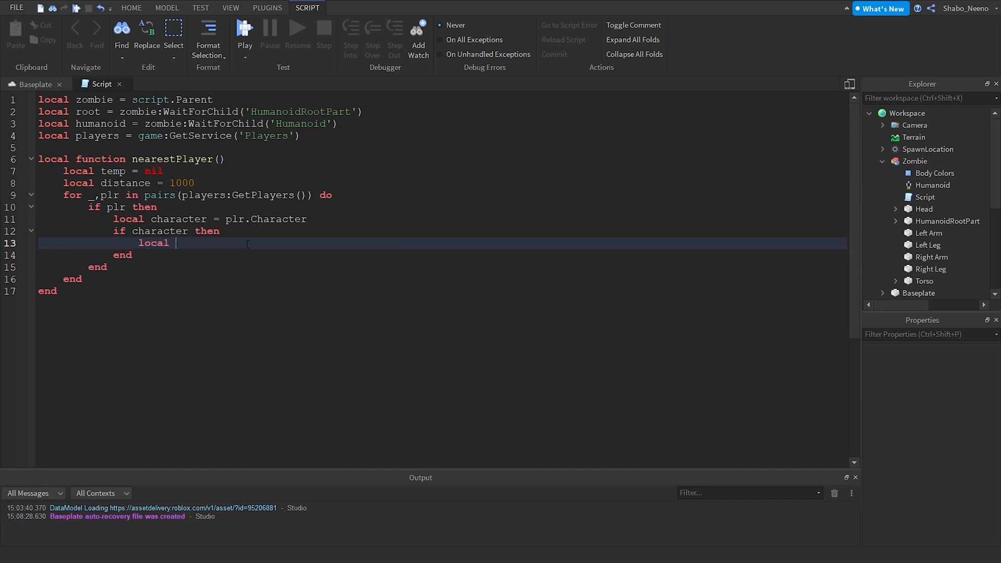
{"action": "type", "text": "h = character:Find"}
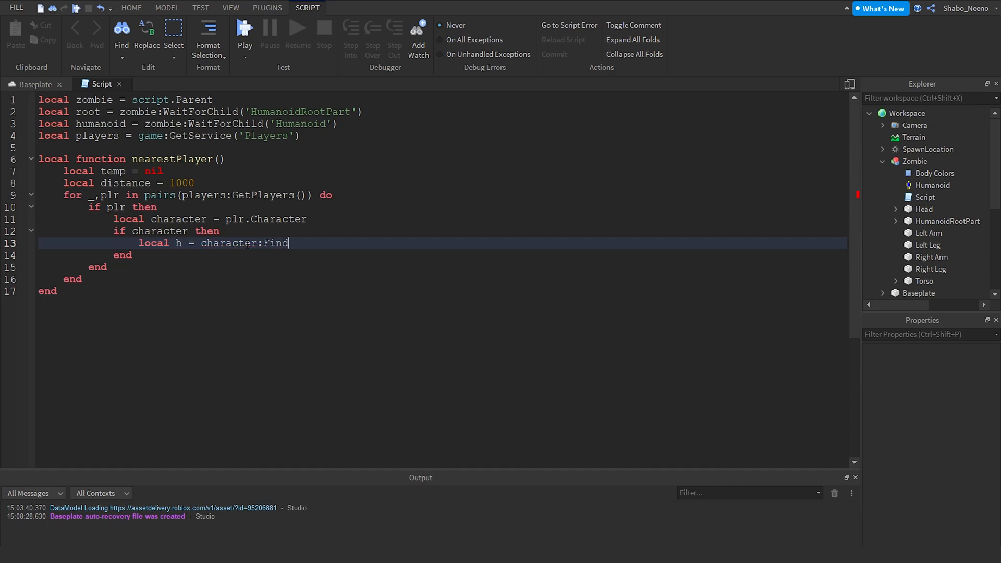
{"action": "type", "text": "FirstChildWhichIsA("}
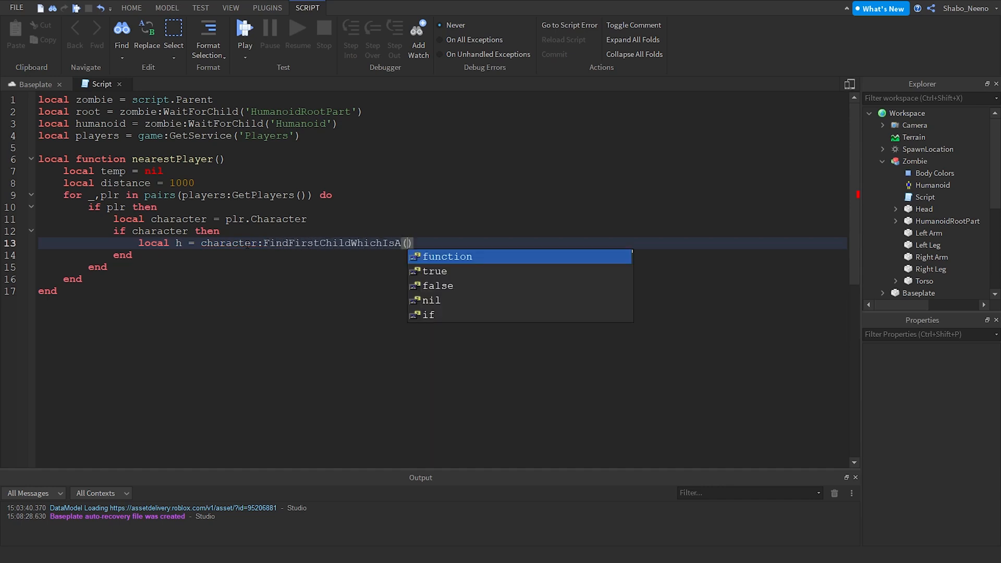
{"action": "type", "text": "'Humanoid')"}
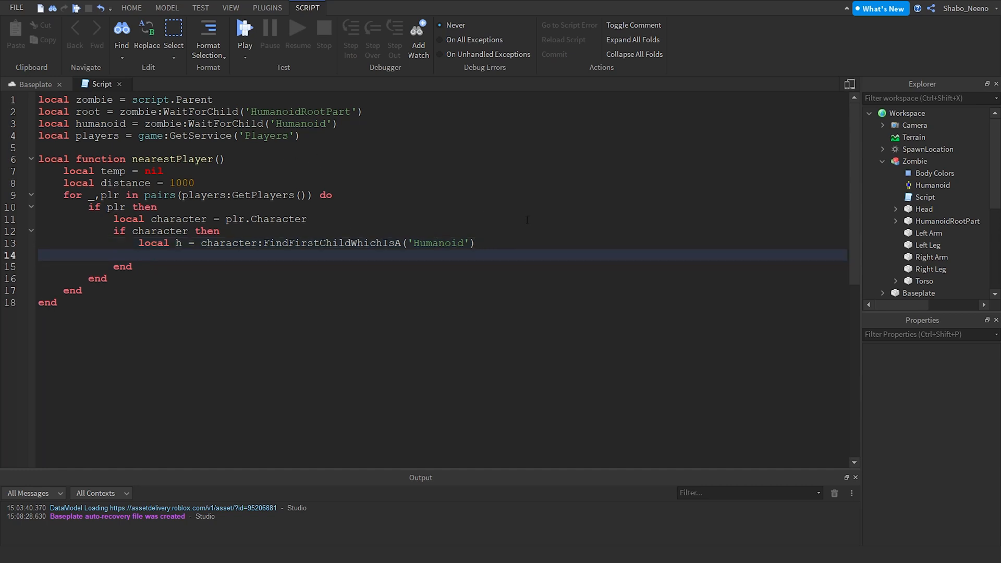
{"action": "type", "text": "if h then"}
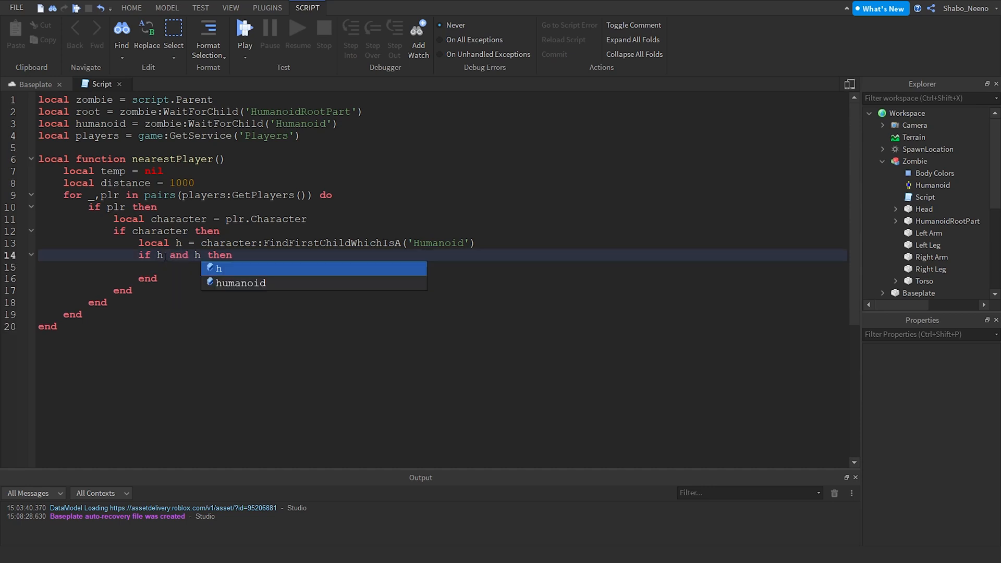
Step: Require h.Health > 0, then add local r = character:FindFirstChild('HumanoidRootPart') inside if r then
{"action": "type", "text": ".Health > 0"}
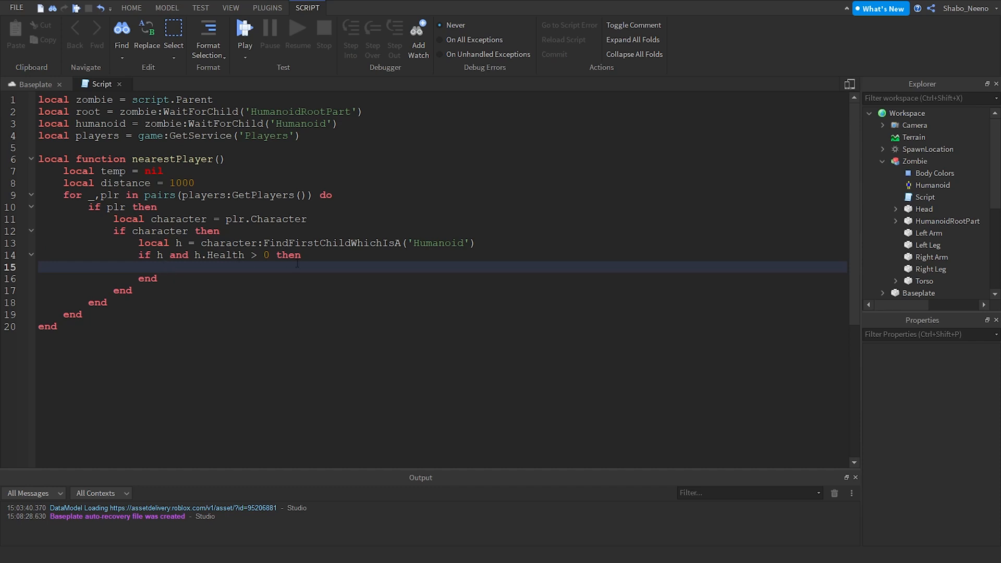
{"action": "type", "text": "local r"}
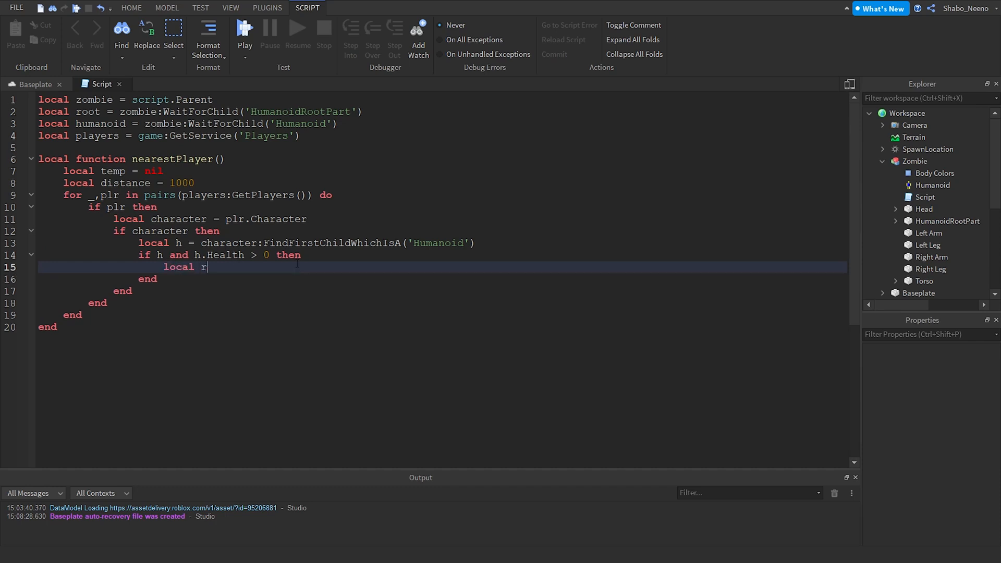
{"action": "type", "text": "= character:FindF"}
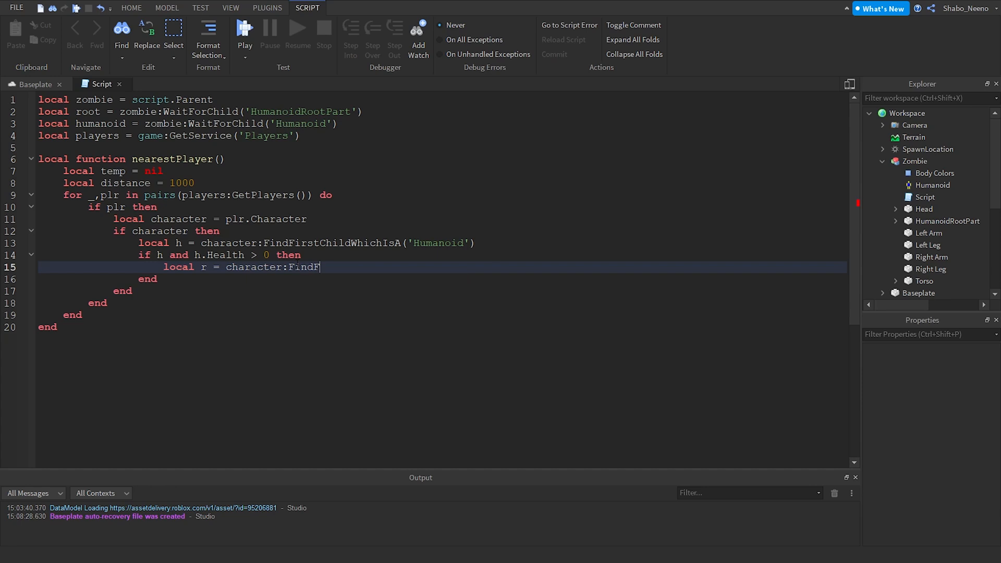
{"action": "type", "text": "ir"}
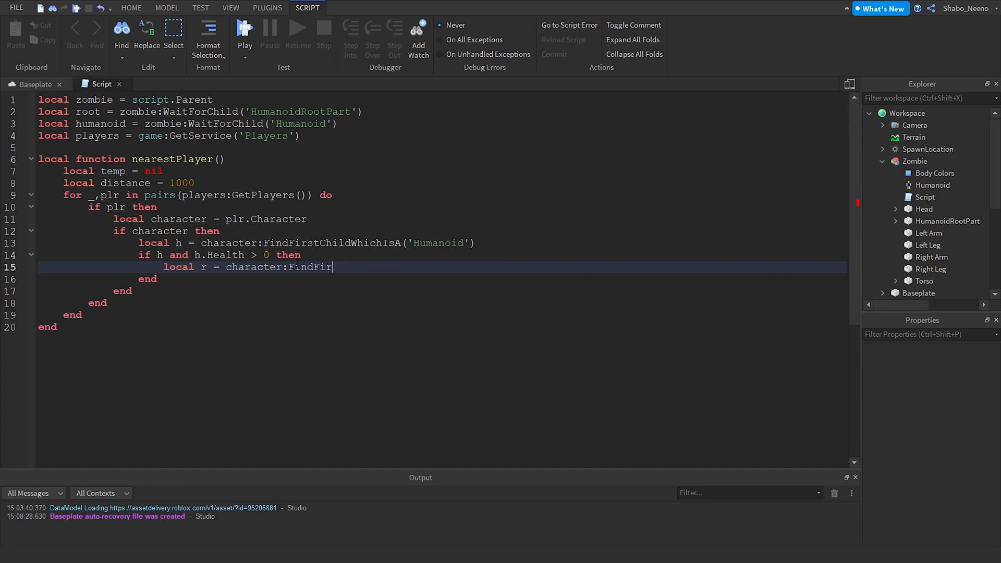
{"action": "type", "text": "stChild('Humanoid')"}
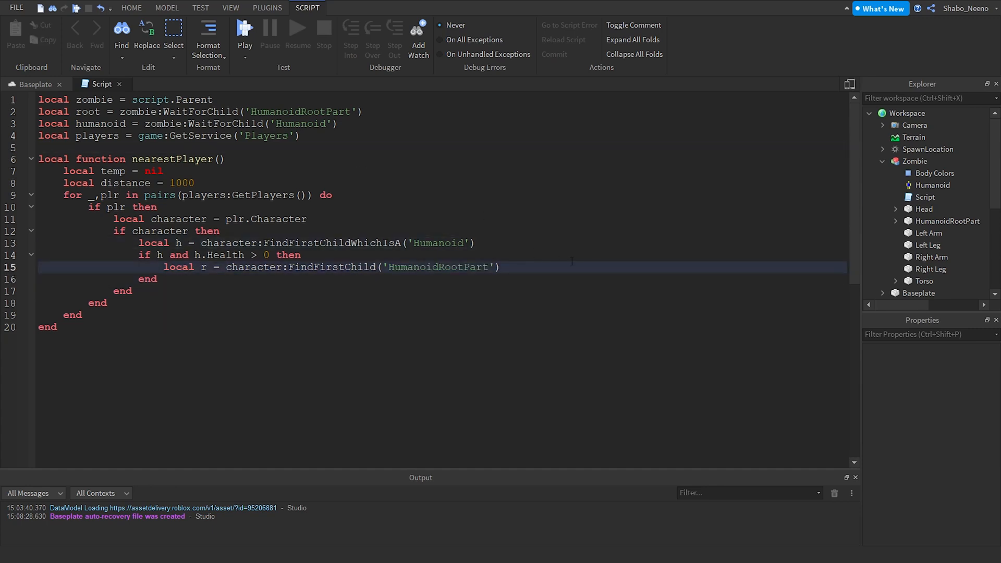
{"action": "type", "text": "if r then"}
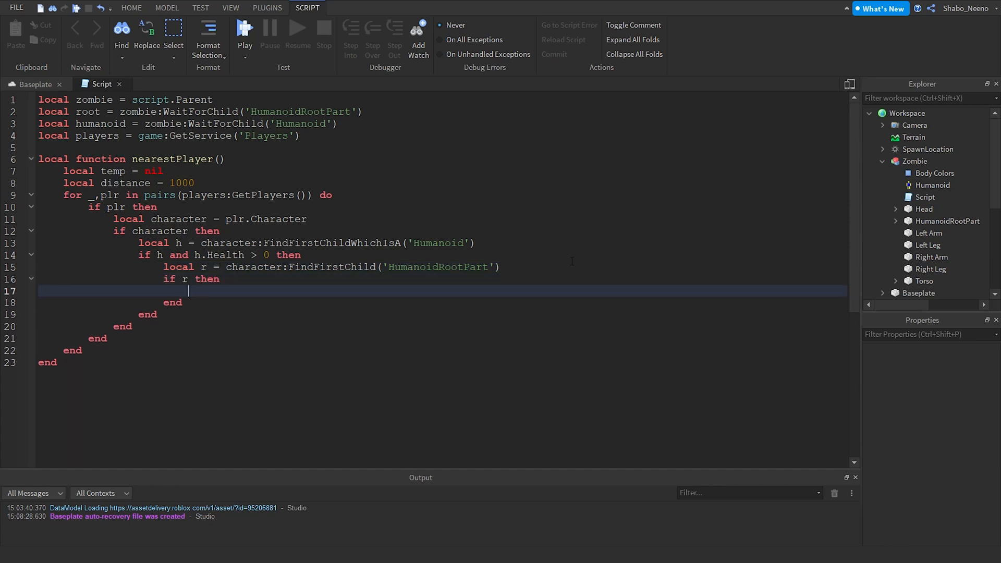
{"action": "type", "text": "t"}
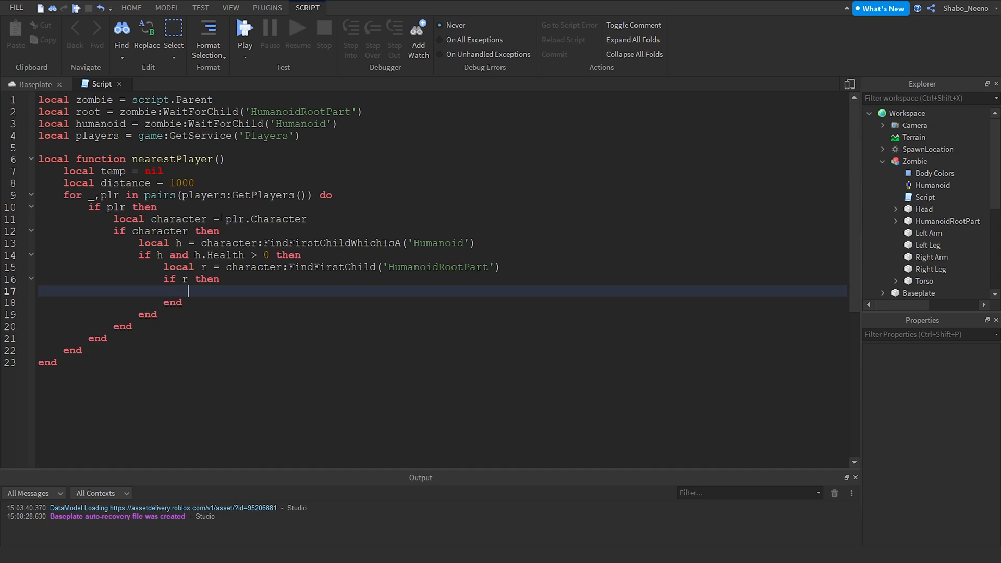
Step: Compute local dist = (r.Position - root.Position) inside nearestPlayer's loop
{"action": "type", "text": "local dist"}
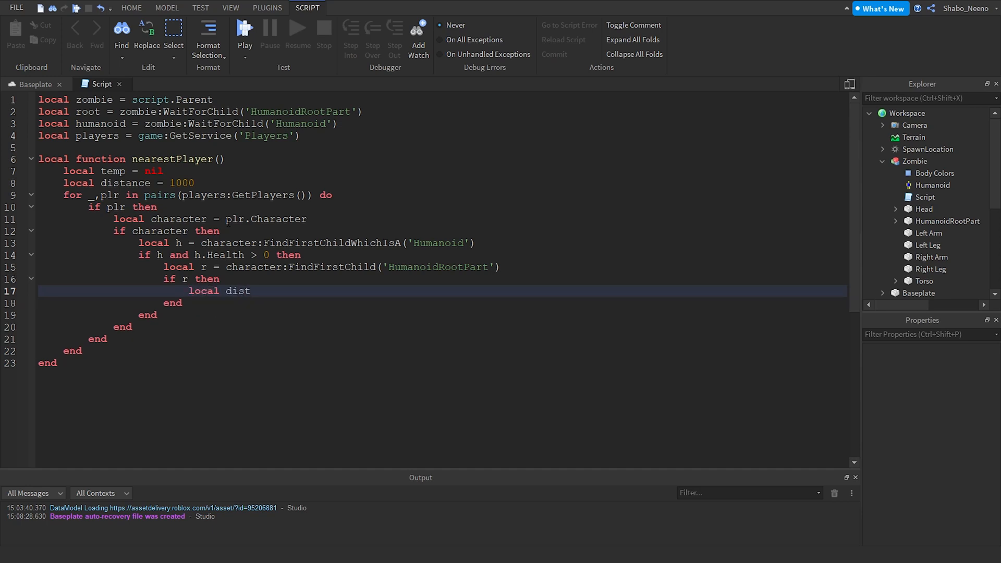
{"action": "double_click", "coordinate": [124, 183]}
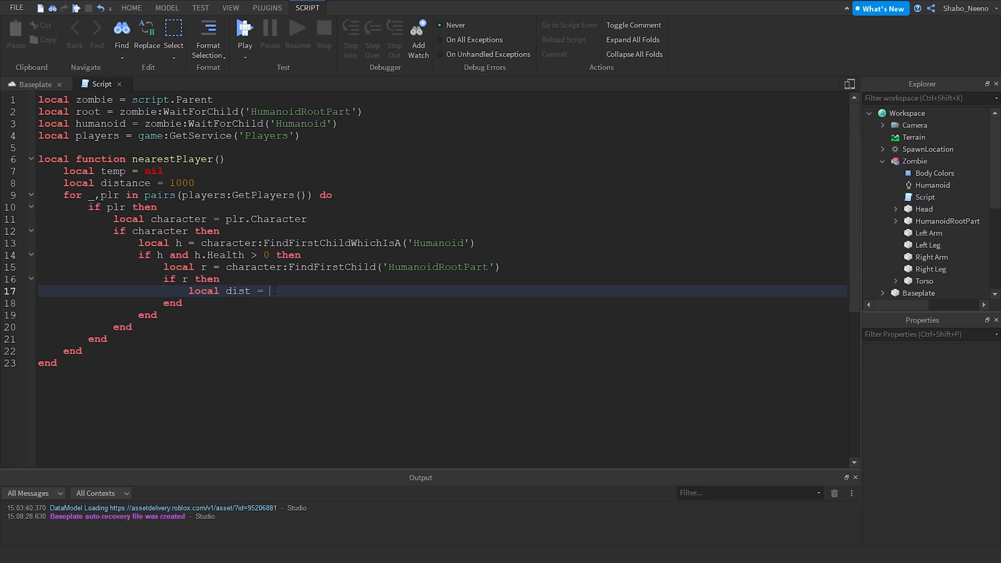
{"action": "type", "text": "(r.Position )"}
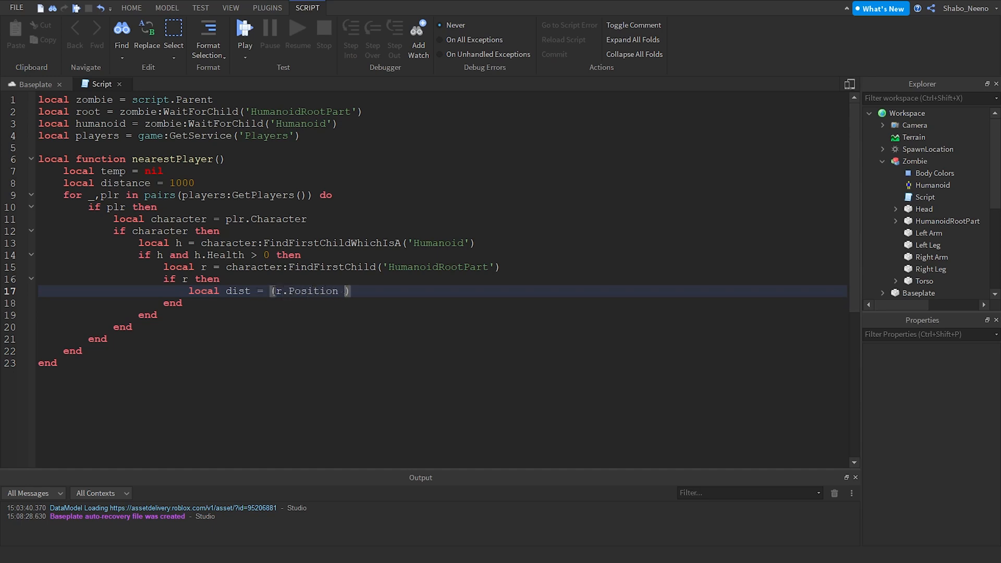
{"action": "type", "text": "- root.Position"}
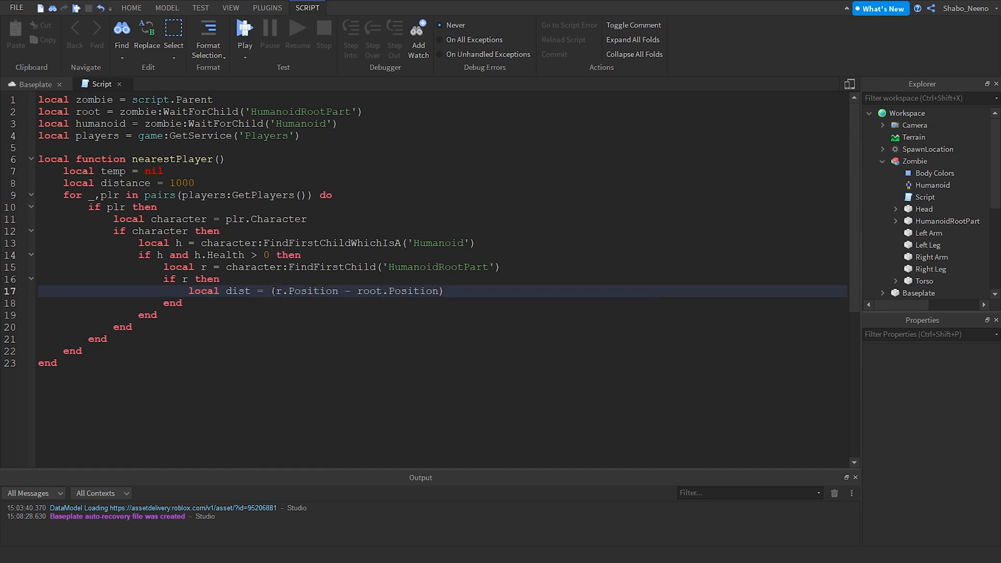
Step: If dist < distance, store dist in distance and r in temp; return temp after the loop
{"action": "type", "text": "if dist < distance then"}
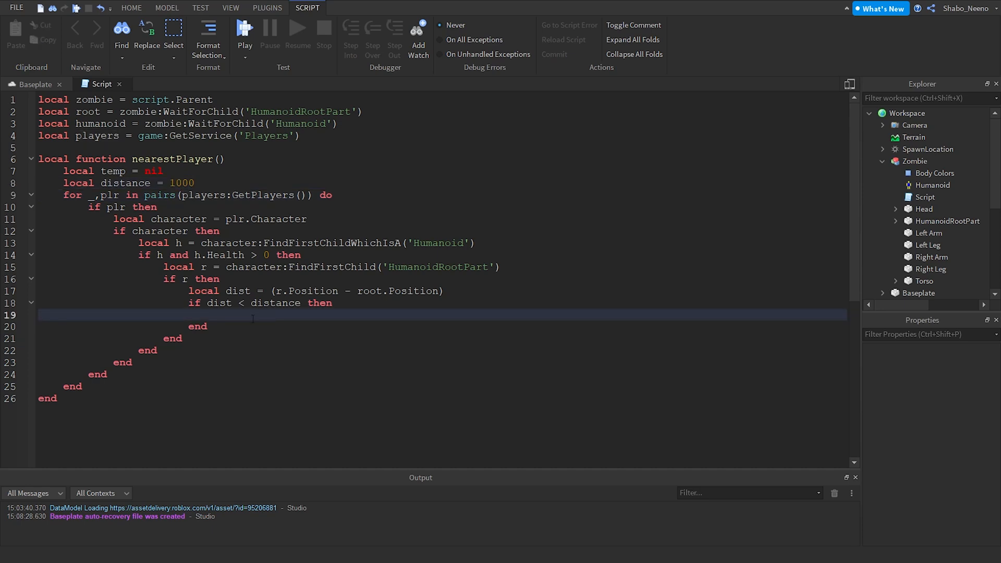
{"action": "type", "text": "di"}
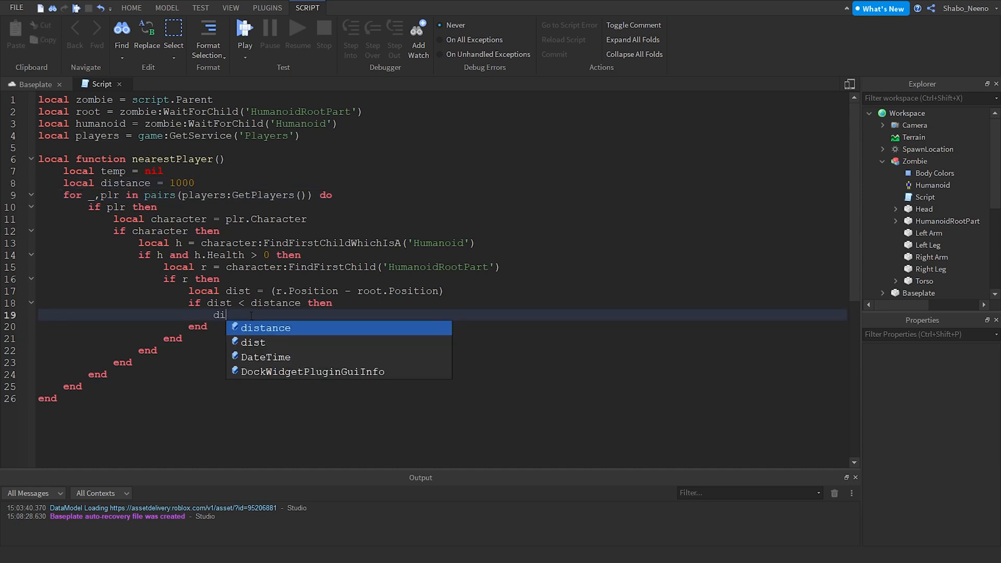
{"action": "type", "text": "stance = dist"}
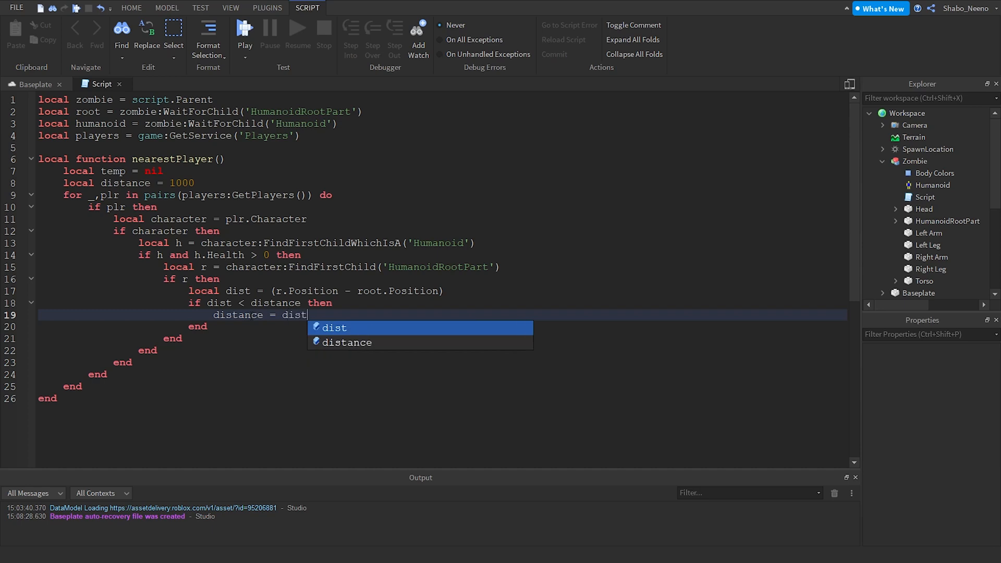
{"action": "key", "text": "Escape"}
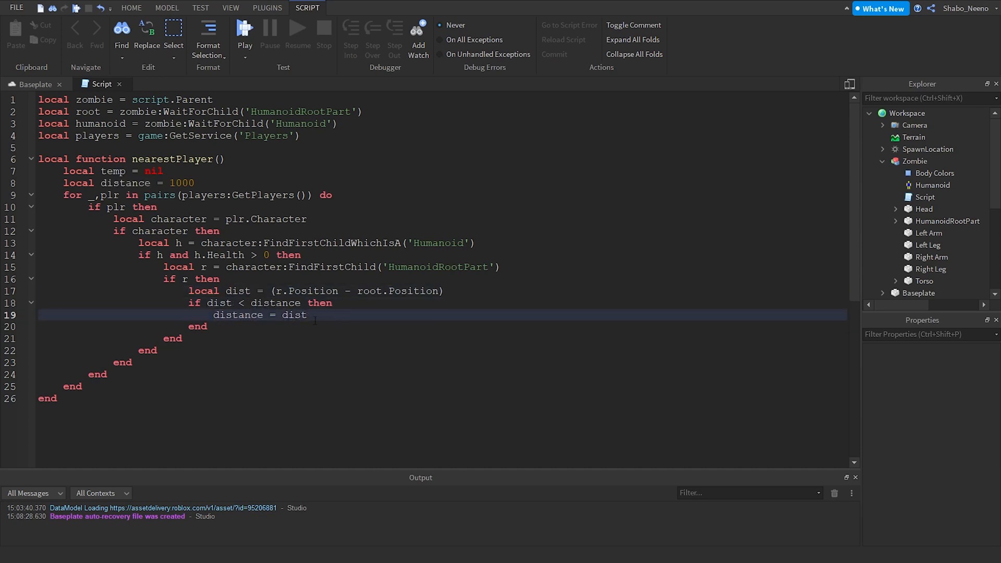
{"action": "type", "text": "temp ="}
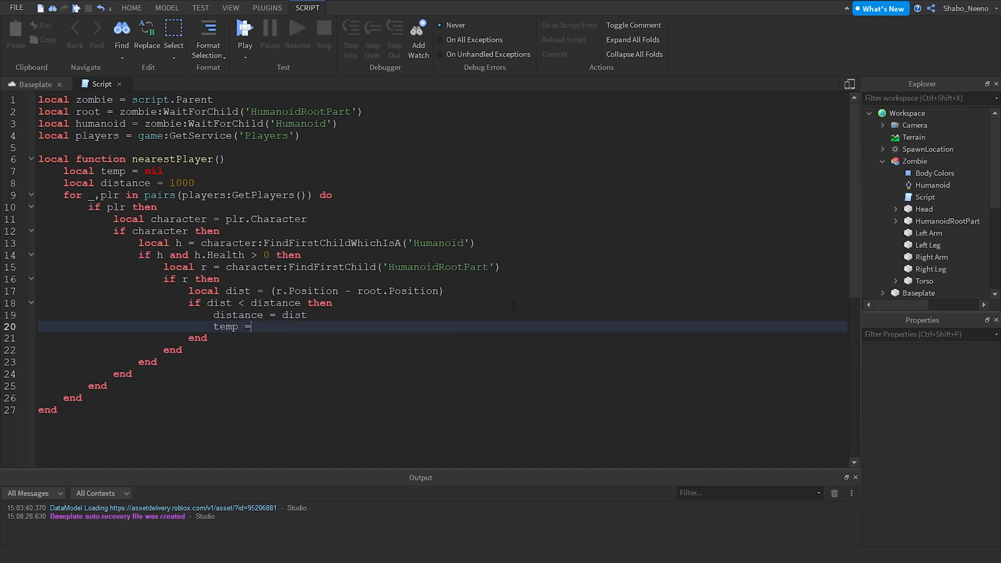
{"action": "type", "text": "r"}
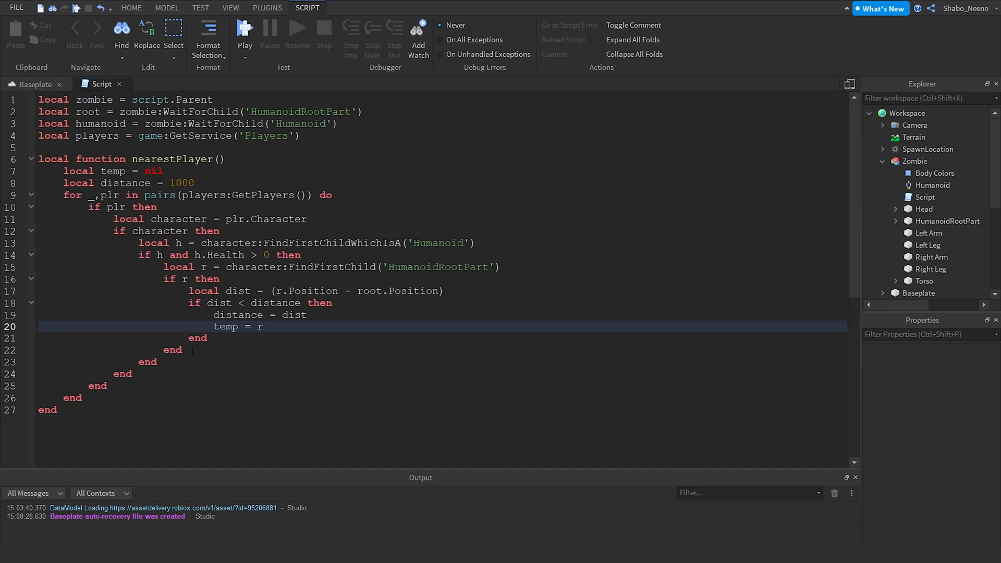
{"action": "type", "text": "r"}
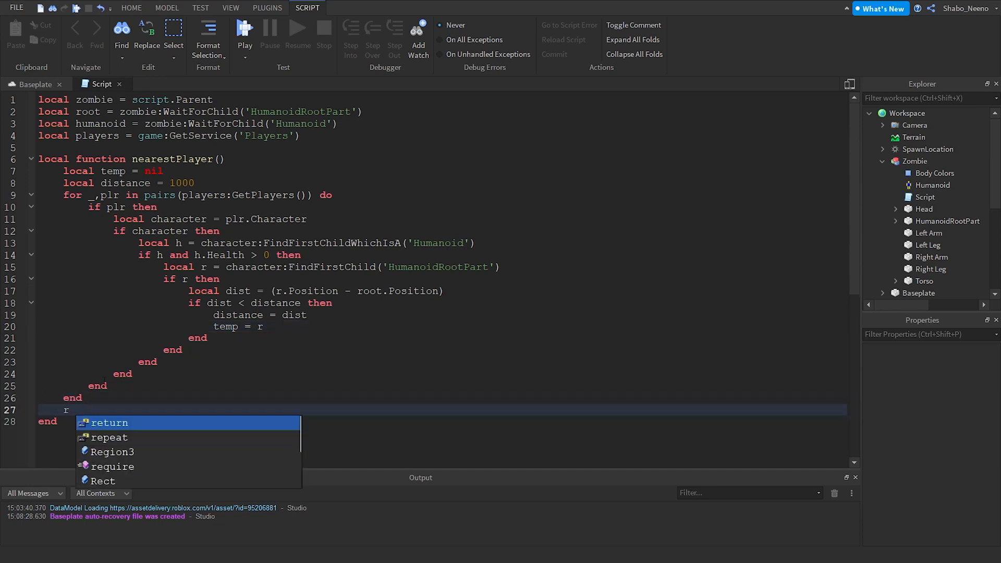
{"action": "type", "text": "eturn temp"}
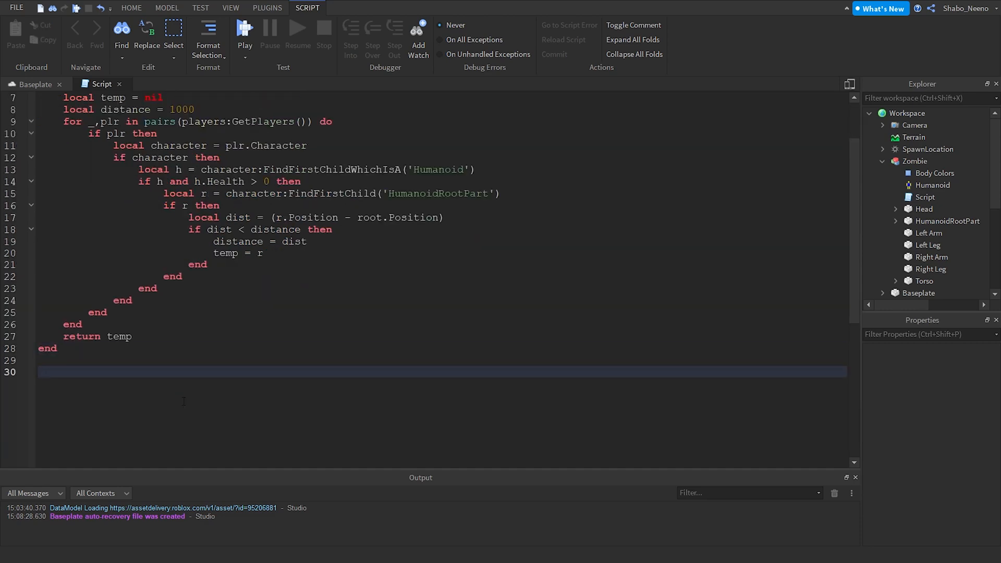
Step: In a while true Heartbeat loop, set local r = nearestPlayer() and call humanoid:MoveTo(r.Position) when r exists
{"action": "type", "text": "while true do"}
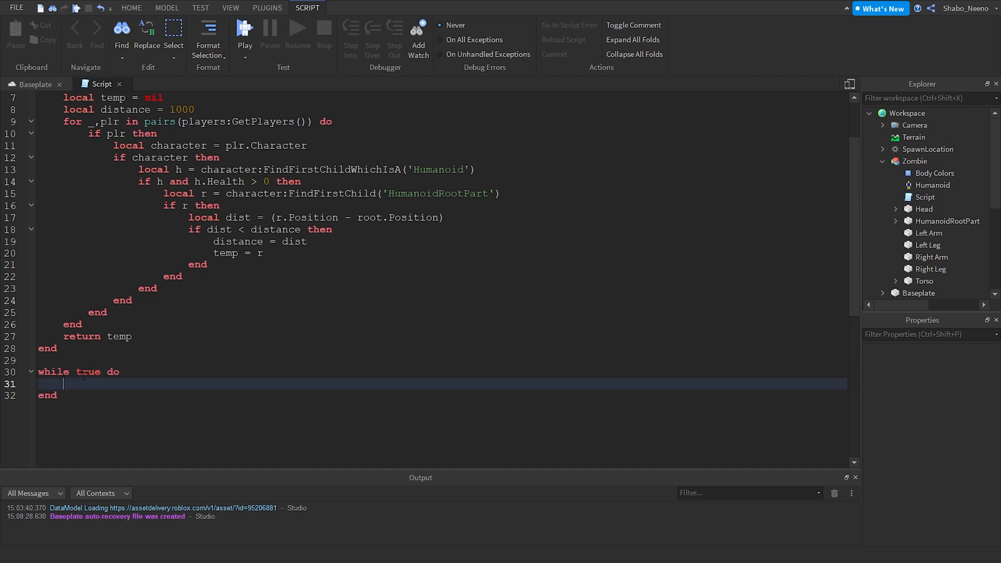
{"action": "type", "text": "game:GetService('ru')"}
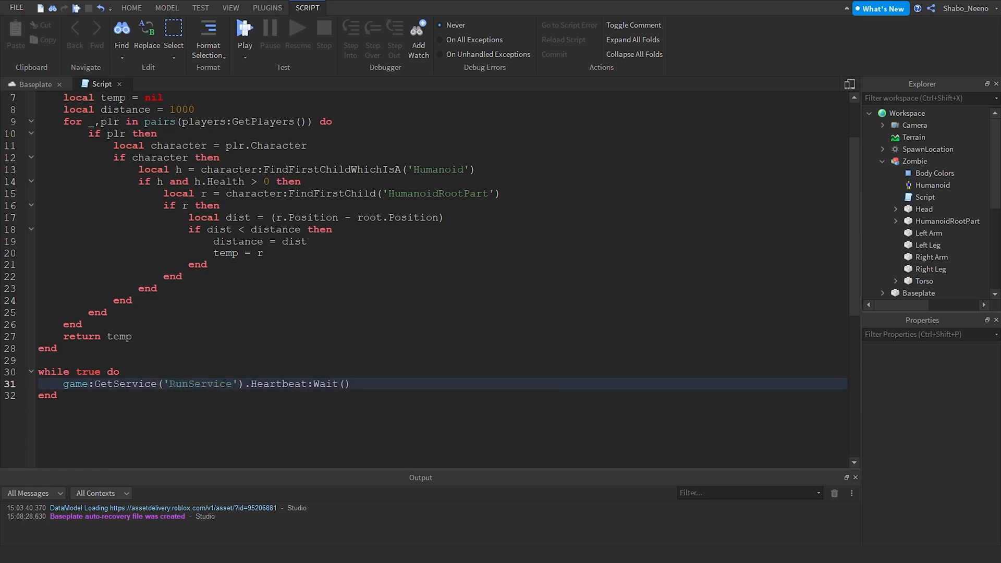
{"action": "left_click", "coordinate": [83, 370]}
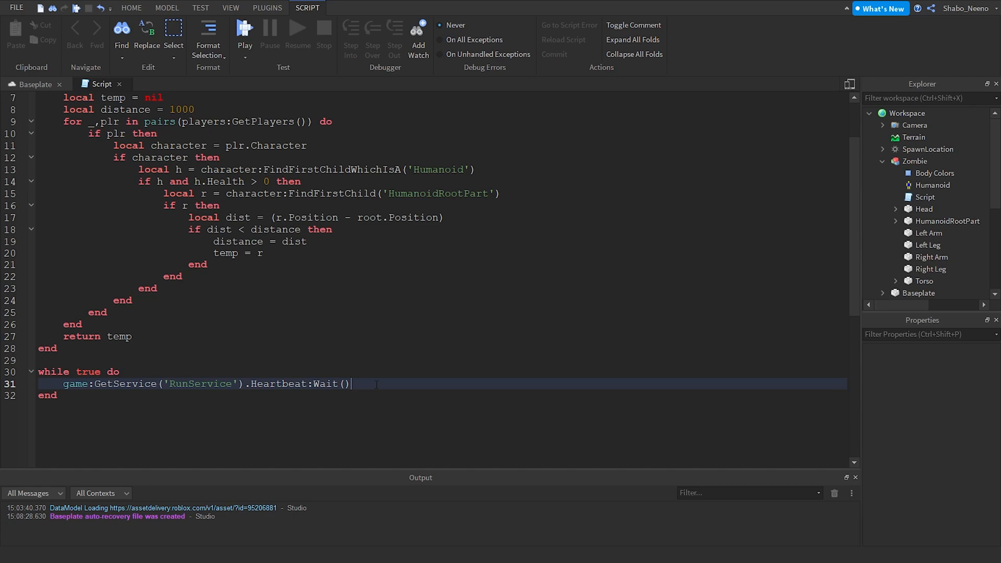
{"action": "key", "text": "enter"}
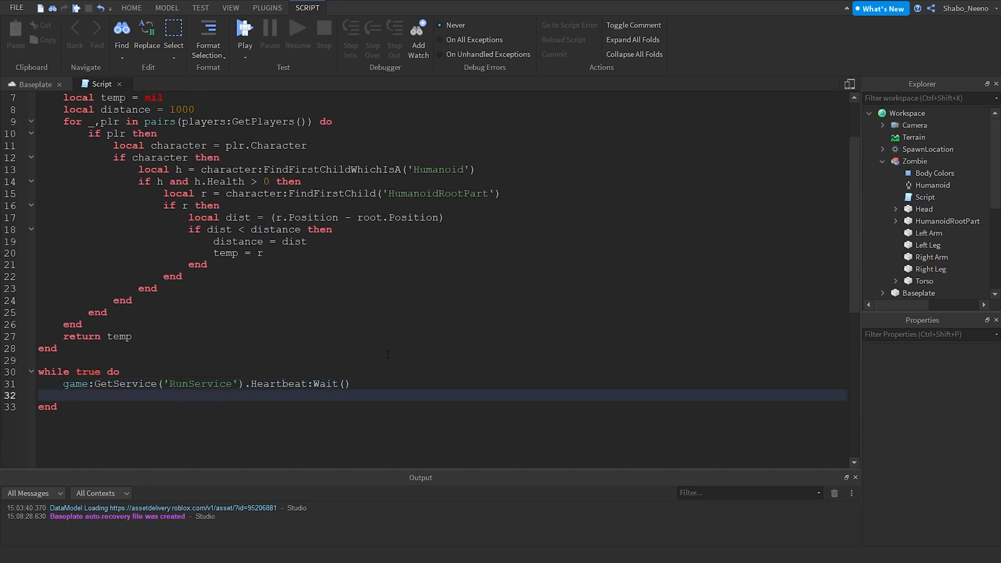
{"action": "type", "text": "local r"}
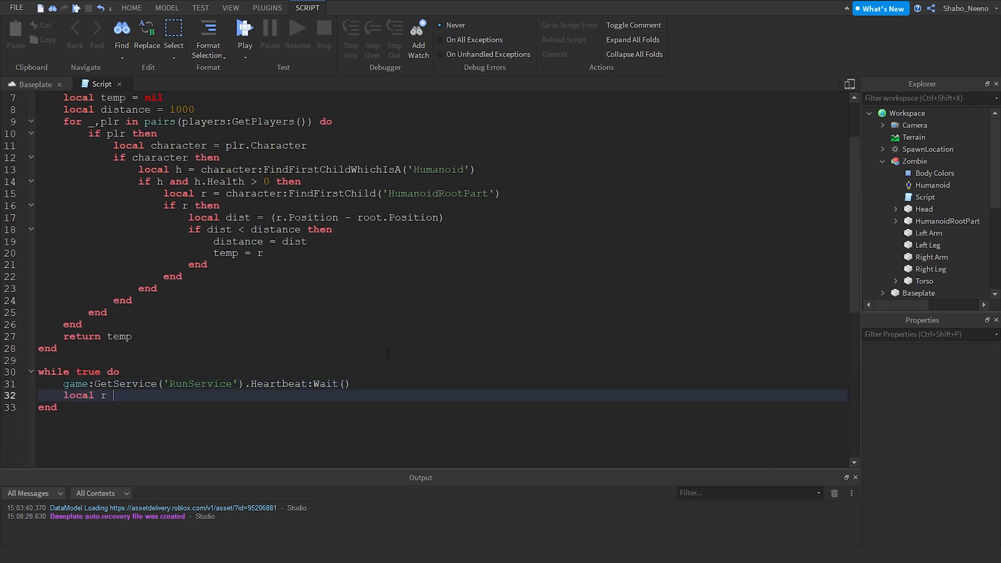
{"action": "type", "text": "= nearestPlayer()"}
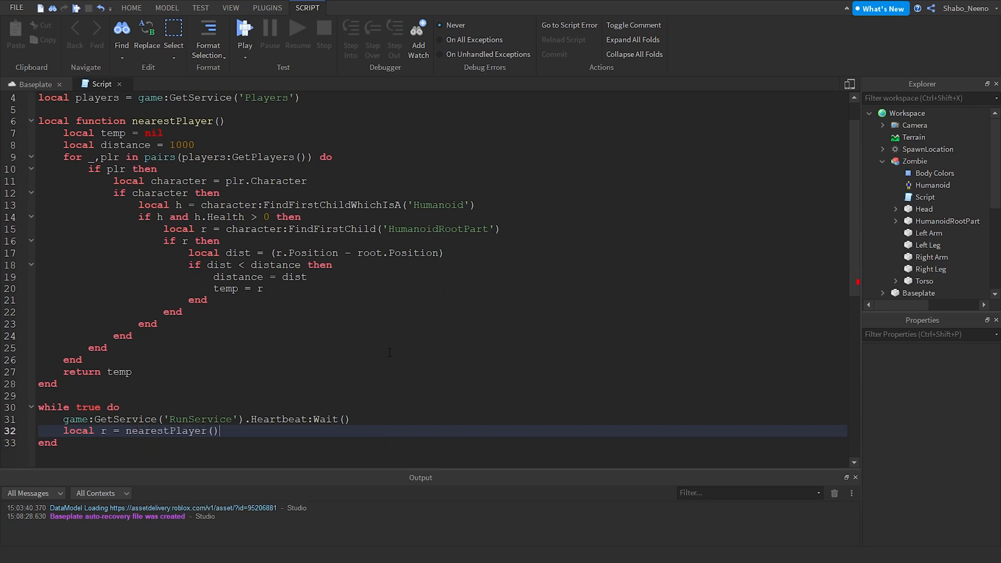
{"action": "type", "text": "if r then"}
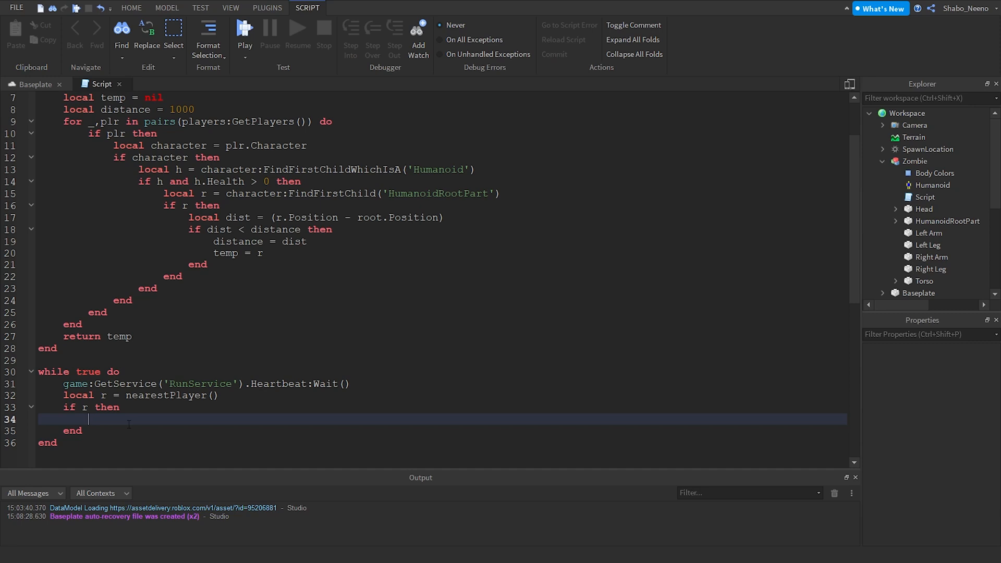
{"action": "type", "text": "humanoid:MoveTo(r.Position"}
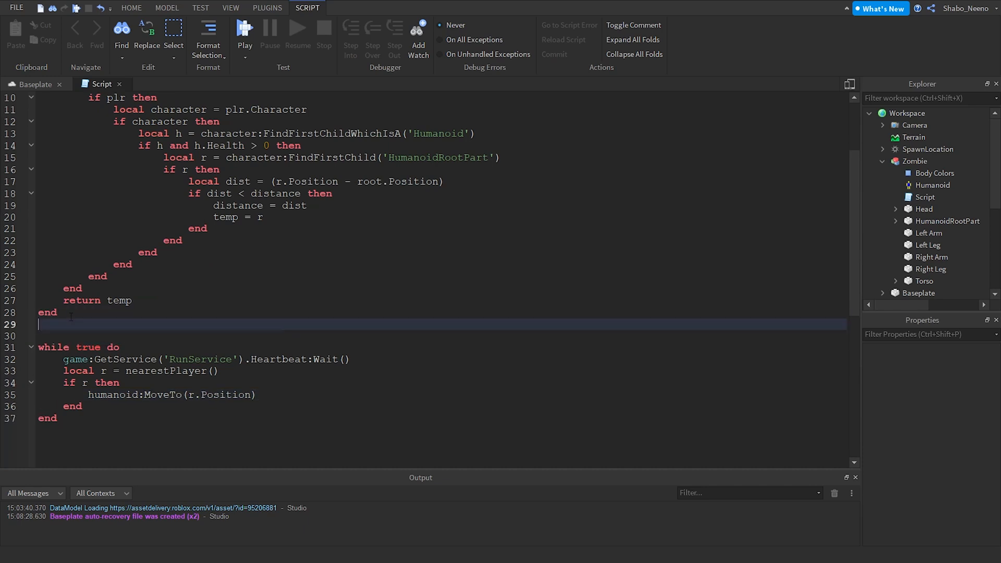
Step: Connect humanoid.Touched to find hit.Parent's Humanoid and call h:TakeDamage(10) when Health > 0
{"action": "type", "text": "humanoid.Touched:co"}
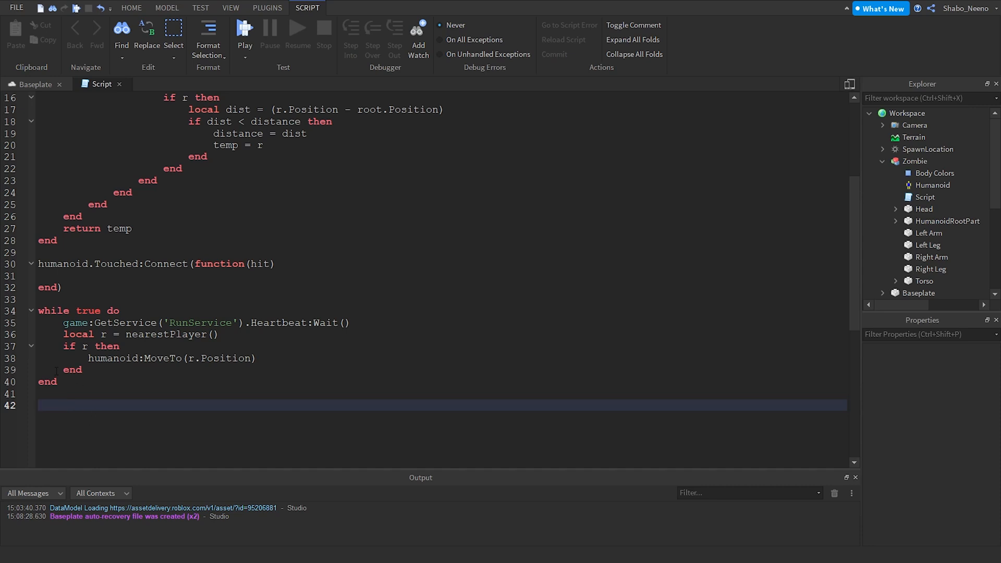
{"action": "left_click", "coordinate": [41, 406]}
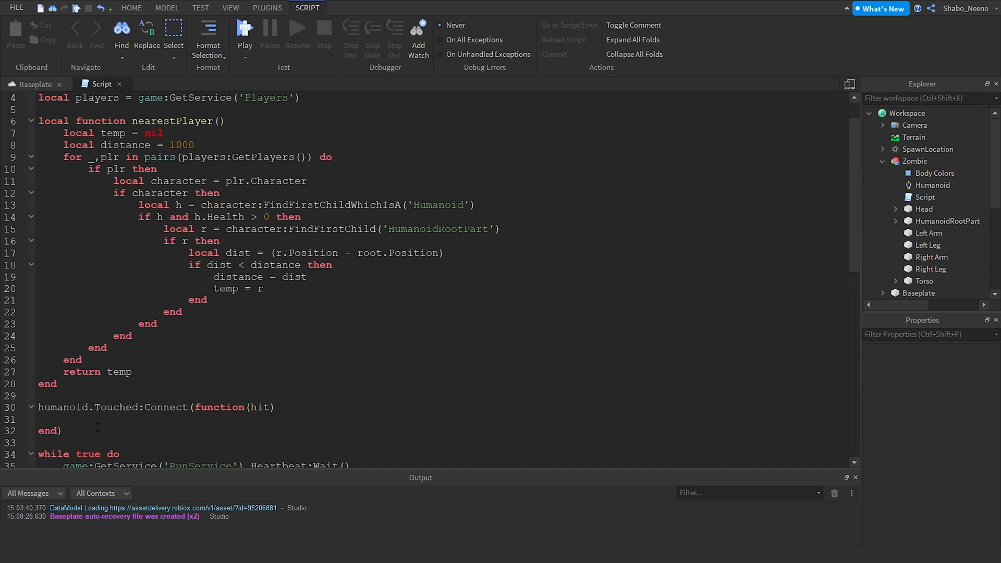
{"action": "scroll", "scroll_direction": "down", "scroll_amount": 3}
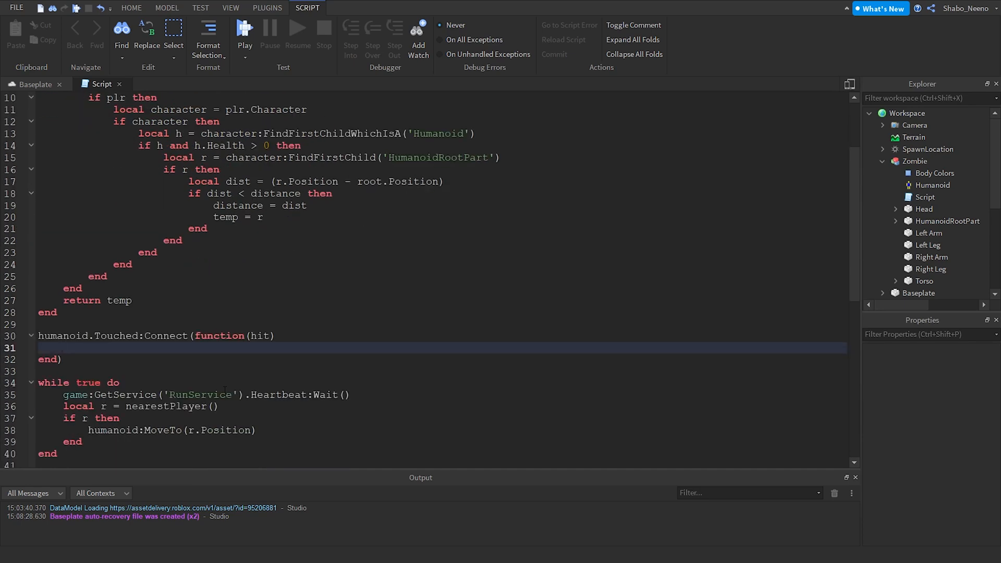
{"action": "type", "text": "local h = hit.Parent:Find"}
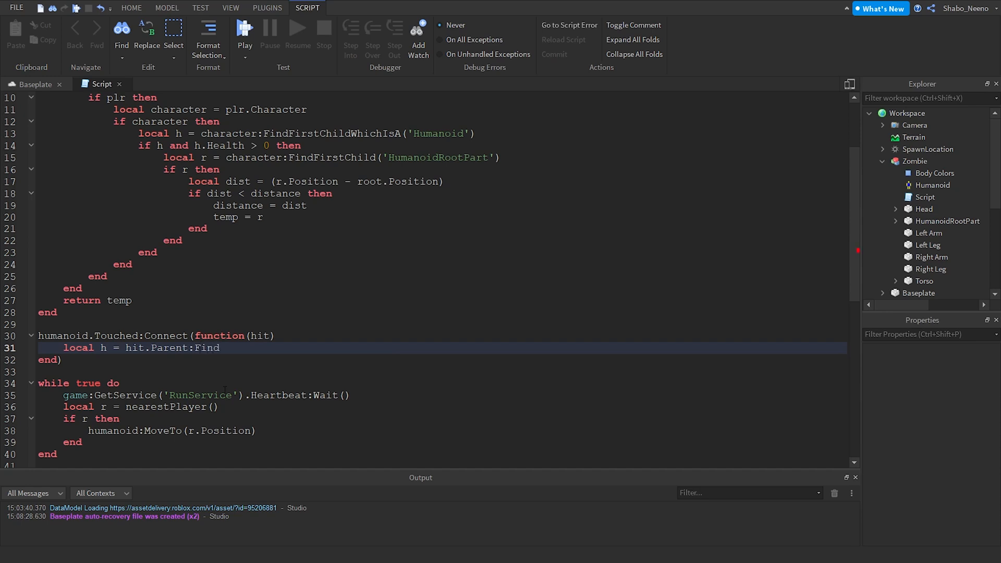
{"action": "type", "text": "FirstChildWhichISA"}
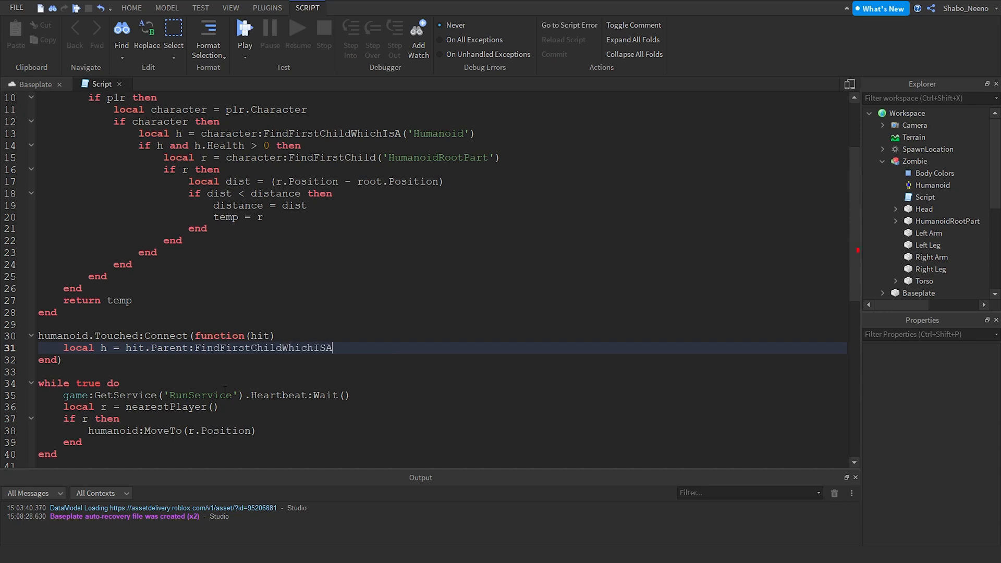
{"action": "type", "text": "('Humanoid'"}
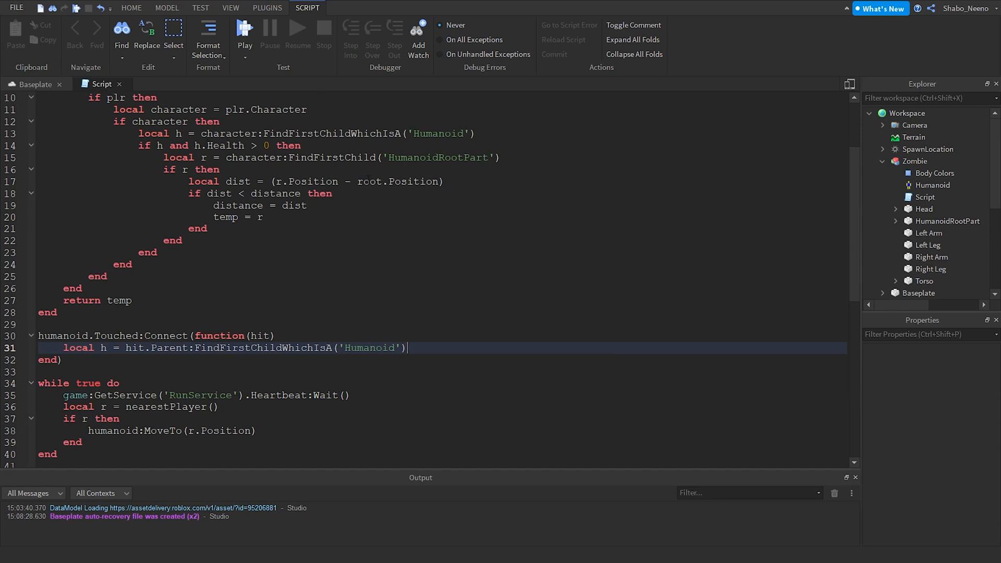
{"action": "type", "text": "if h and h"}
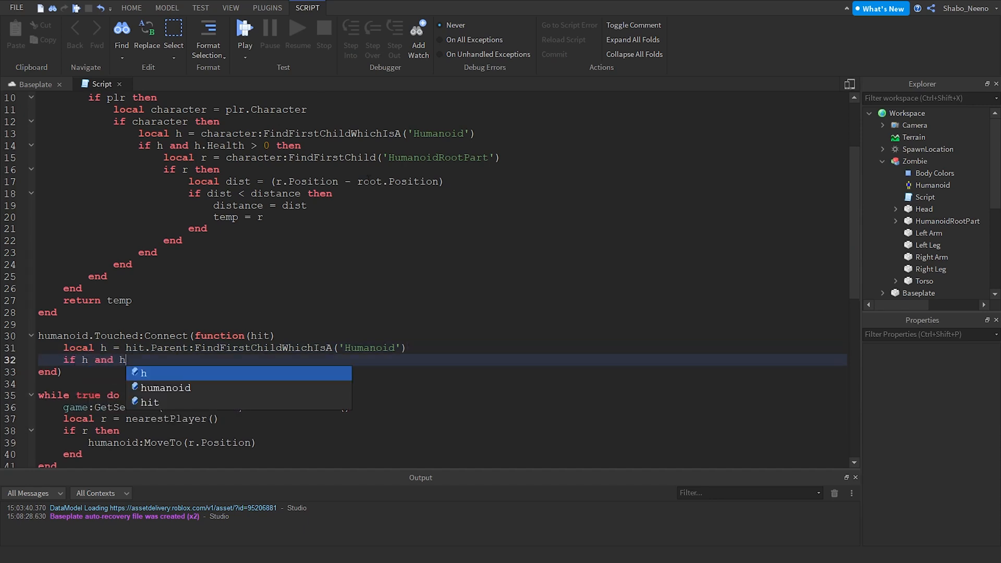
{"action": "type", "text": ".Health > 0 then"}
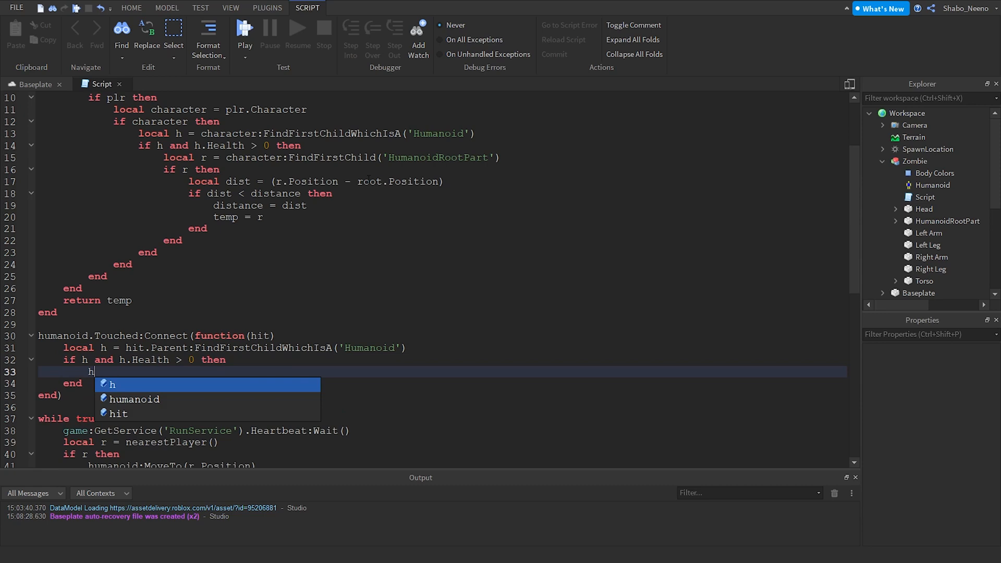
{"action": "type", "text": ":TakeDamage(10)"}
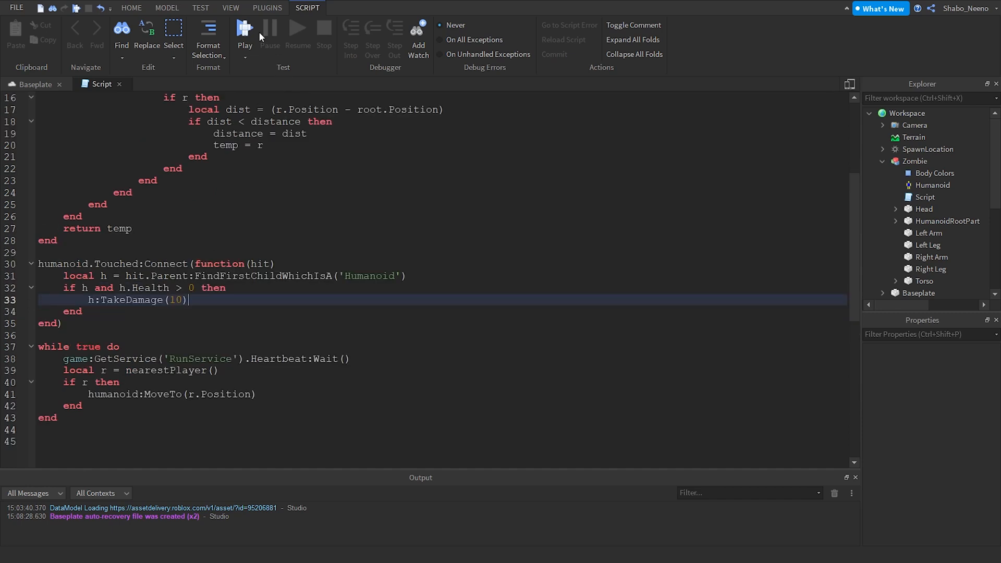
Step: After the playtest's Vector3 < number error, append .Magnitude to the dist line and playtest again
{"action": "left_click", "coordinate": [245, 32]}
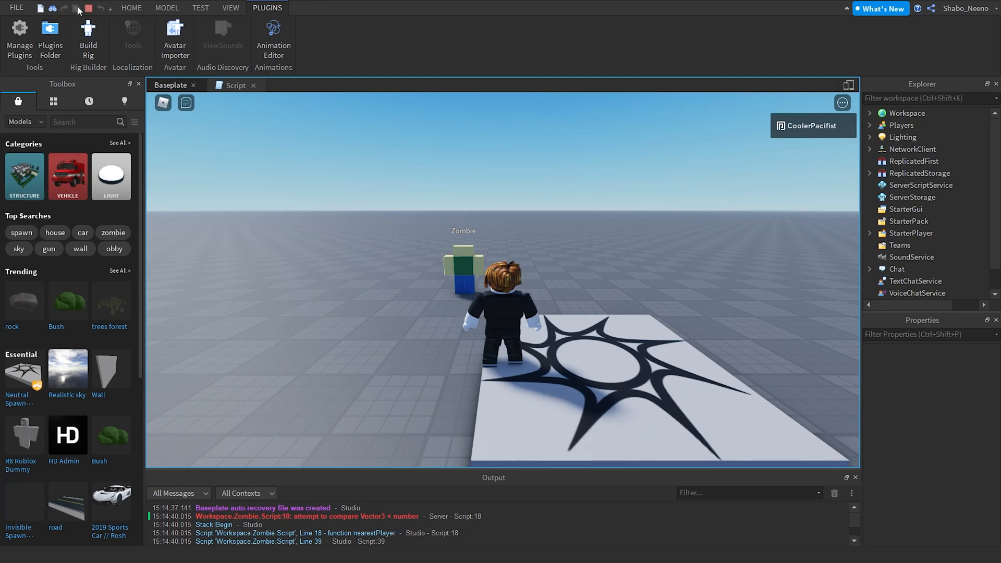
{"action": "left_click", "coordinate": [234, 84]}
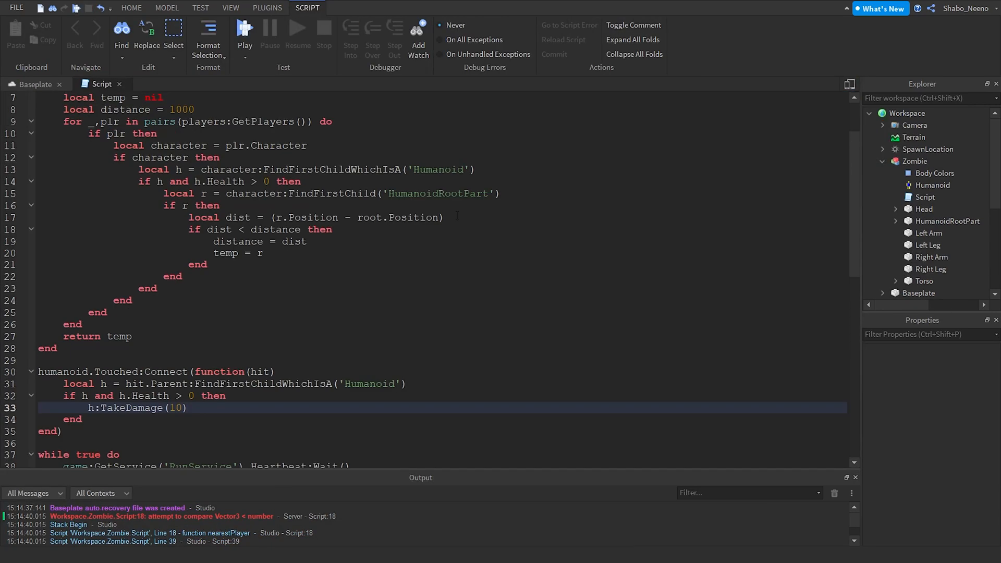
{"action": "type", "text": ".Magnitud"}
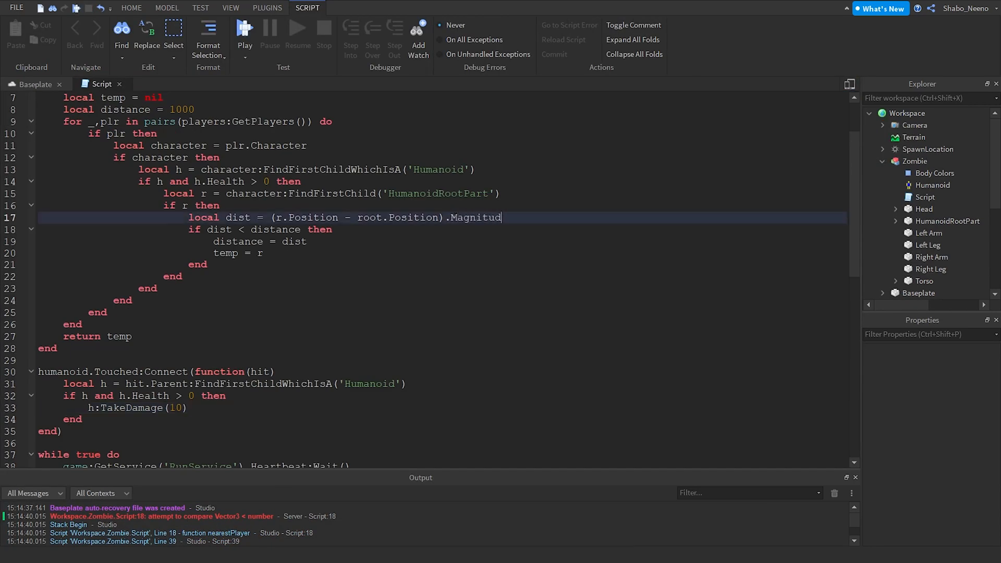
{"action": "type", "text": "e"}
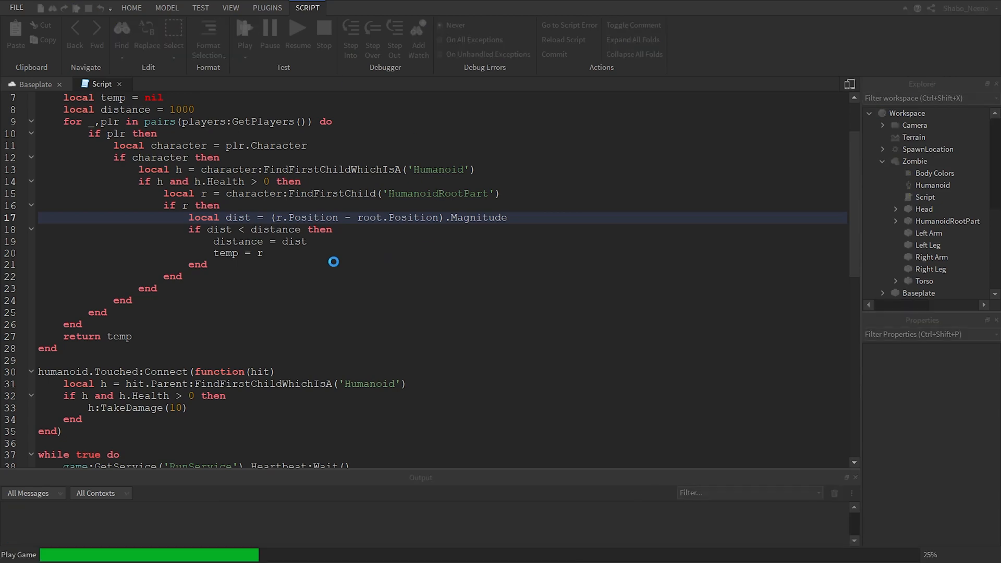
{"action": "left_click", "coordinate": [267, 8]}
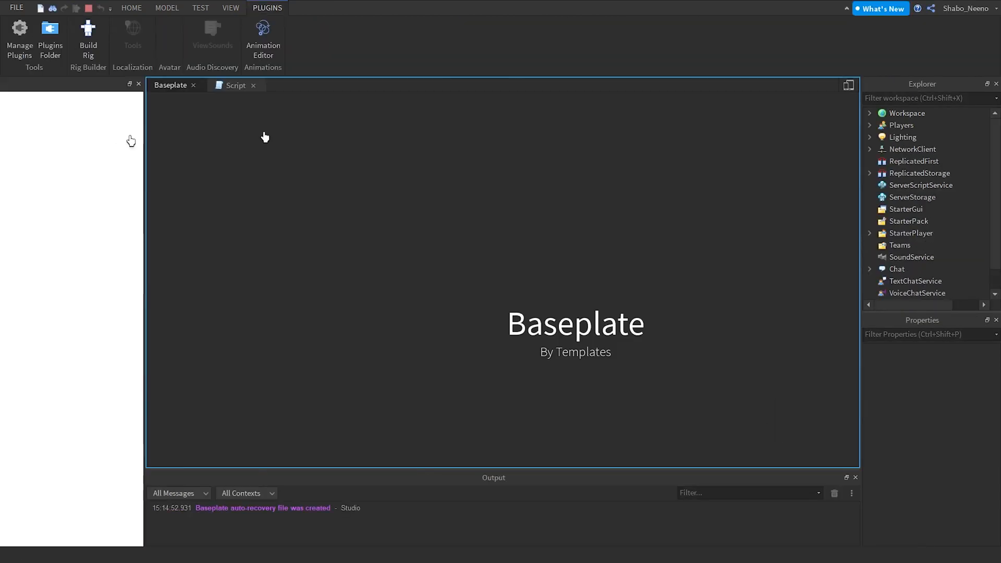
{"action": "left_click", "coordinate": [131, 7]}
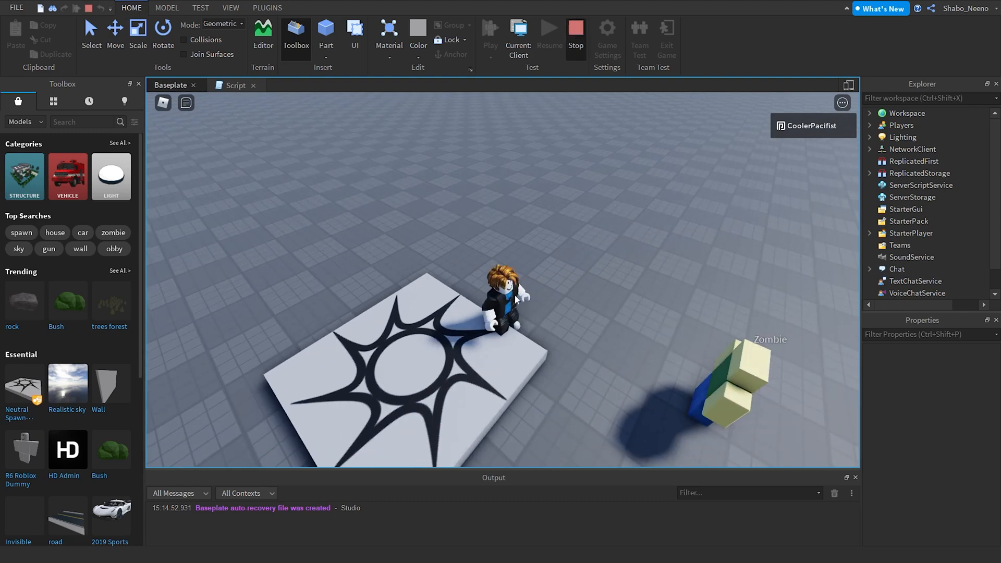
Step: Stop the playtest and uncheck Anchored on the Zombie's HumanoidRootPart
{"action": "left_click", "coordinate": [233, 84]}
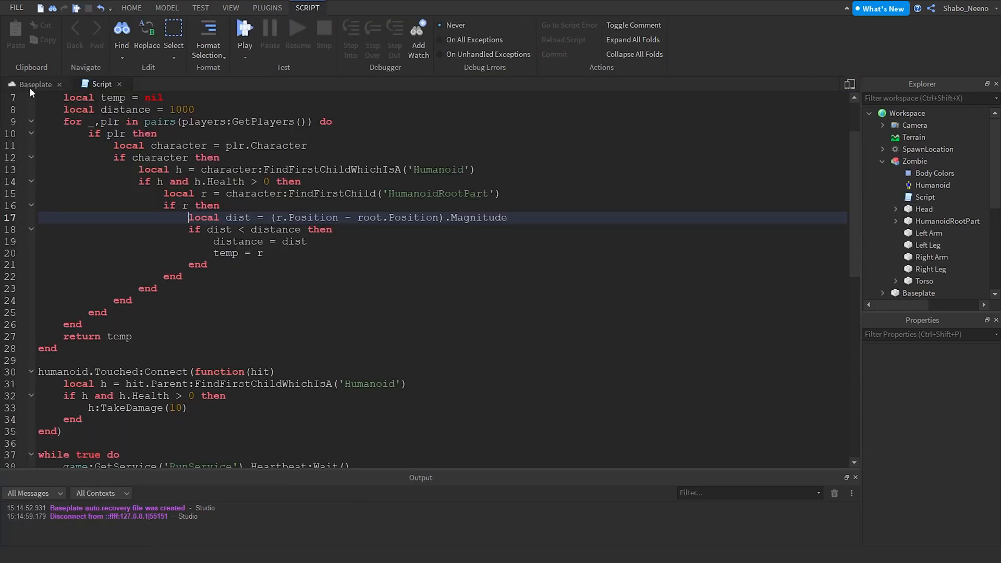
{"action": "left_click", "coordinate": [35, 83]}
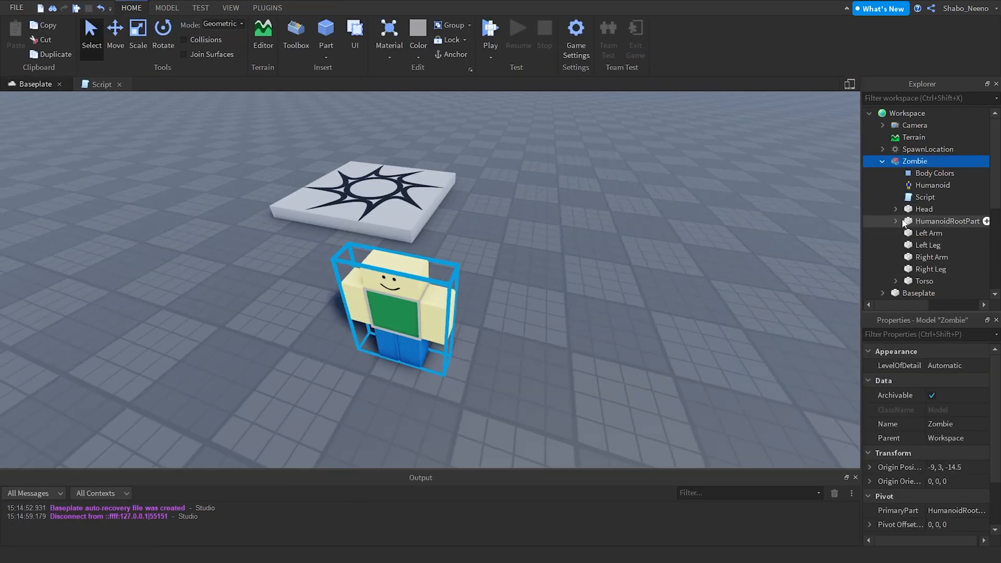
{"action": "left_click", "coordinate": [947, 221]}
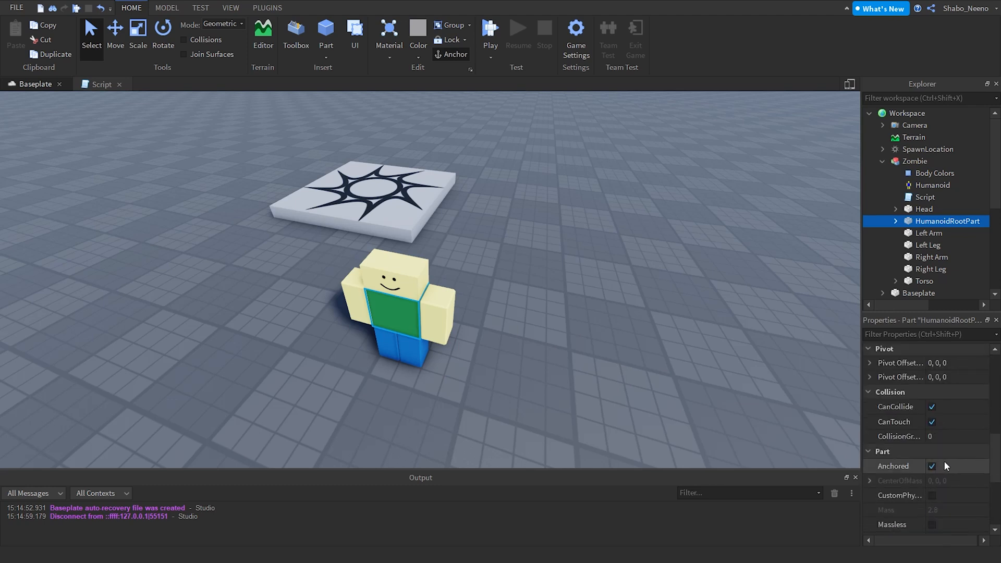
{"action": "left_click", "coordinate": [914, 161]}
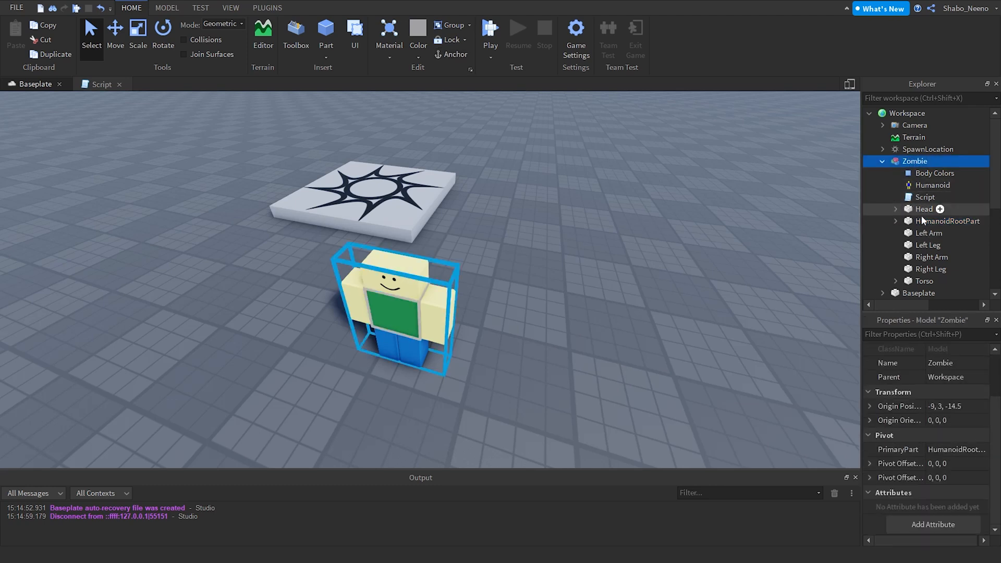
{"action": "left_click", "coordinate": [947, 221]}
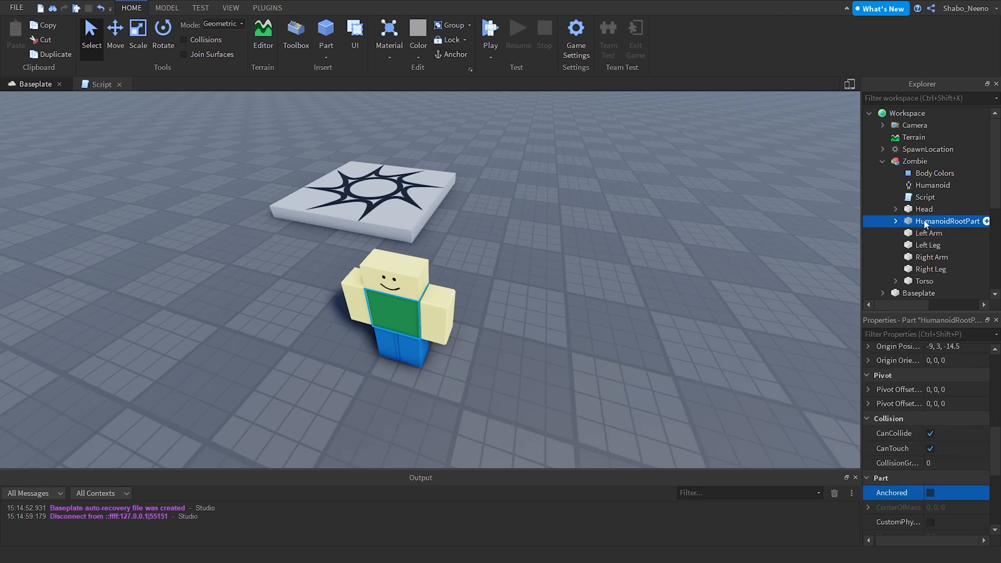
Step: Inspect the torso, left arm and Humanoid settings, then start another playtest
{"action": "left_click", "coordinate": [924, 281]}
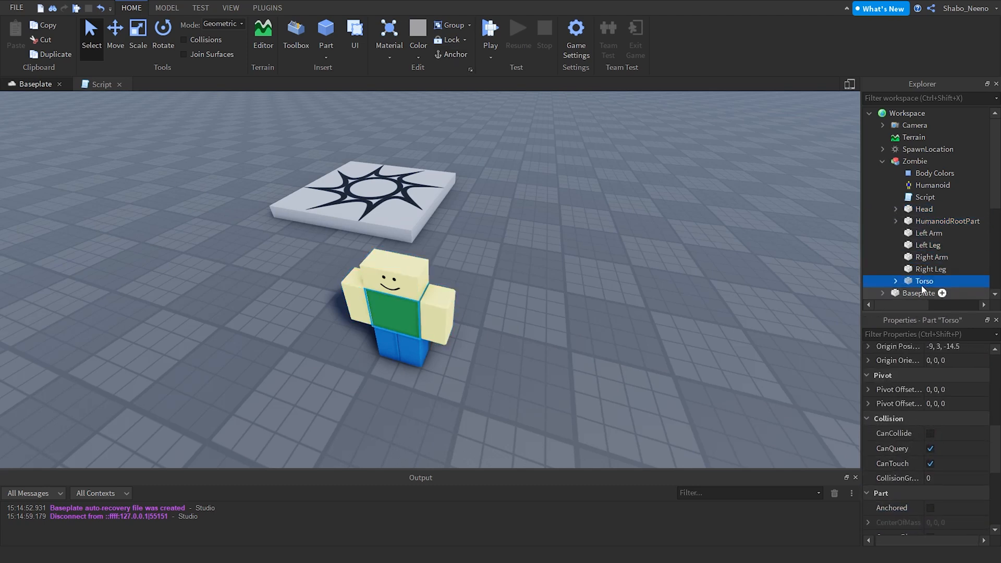
{"action": "left_click", "coordinate": [928, 233]}
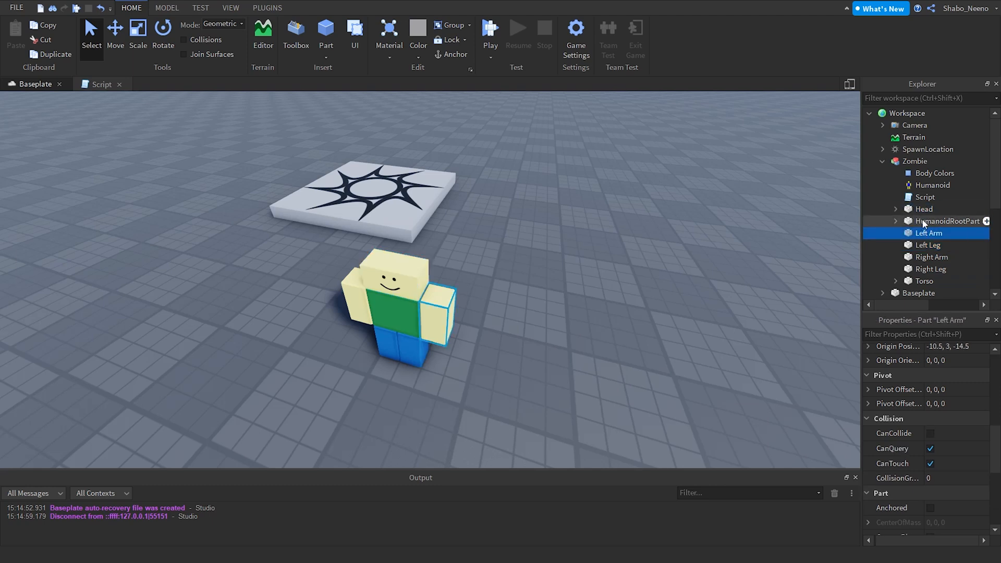
{"action": "left_click", "coordinate": [948, 221]}
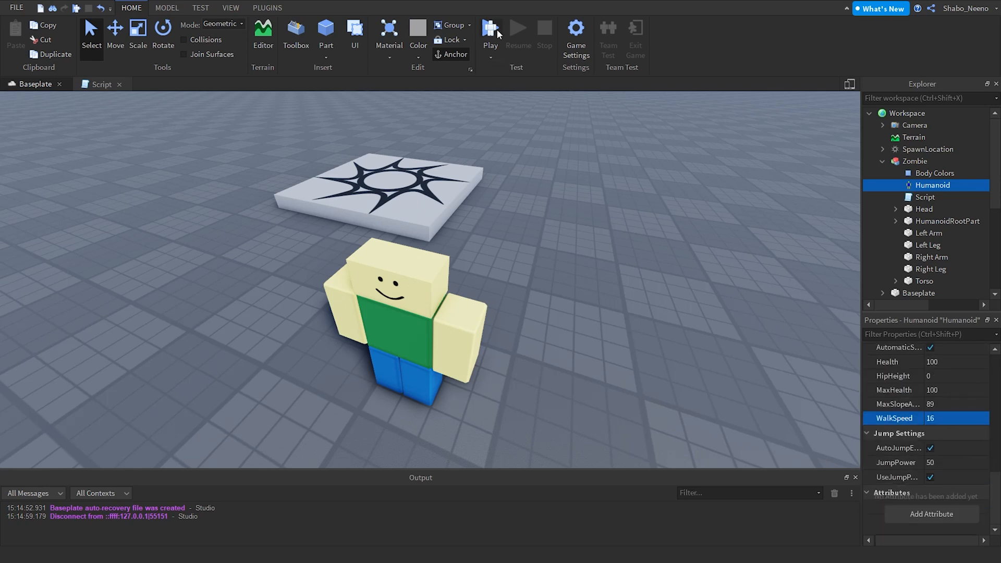
{"action": "left_click", "coordinate": [490, 31]}
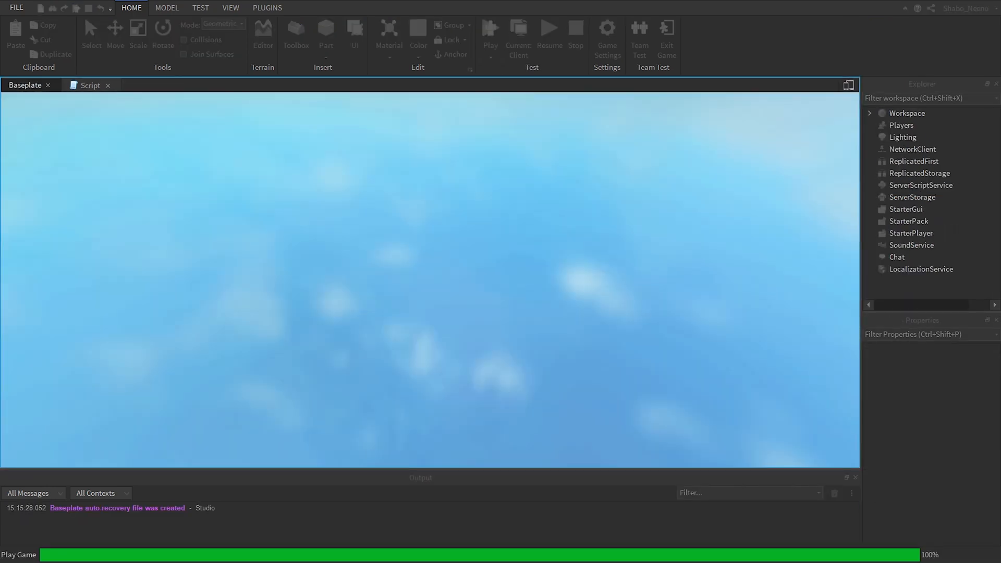